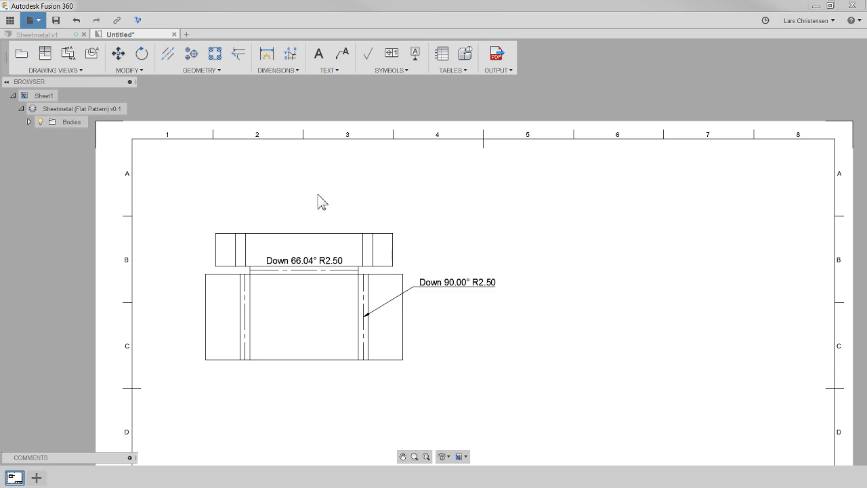
mouse_move(404, 179)
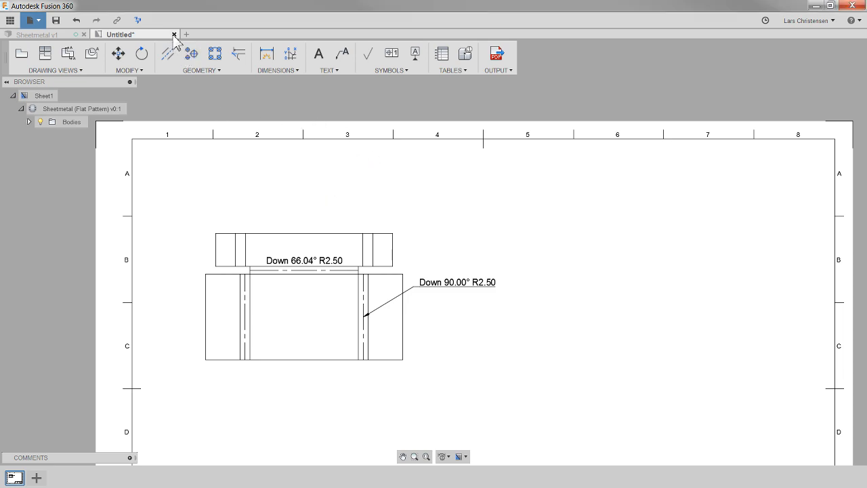
Close the Untitled flat-pattern drawing and discard its changes.
click(173, 36)
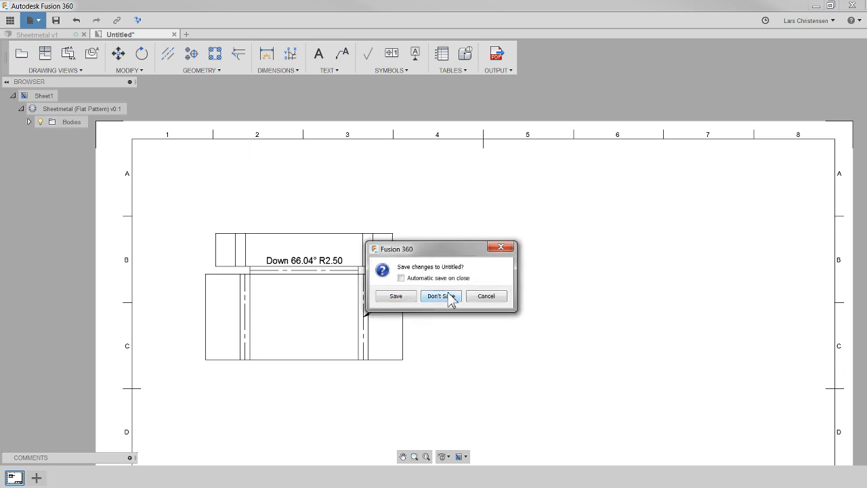
click(441, 295)
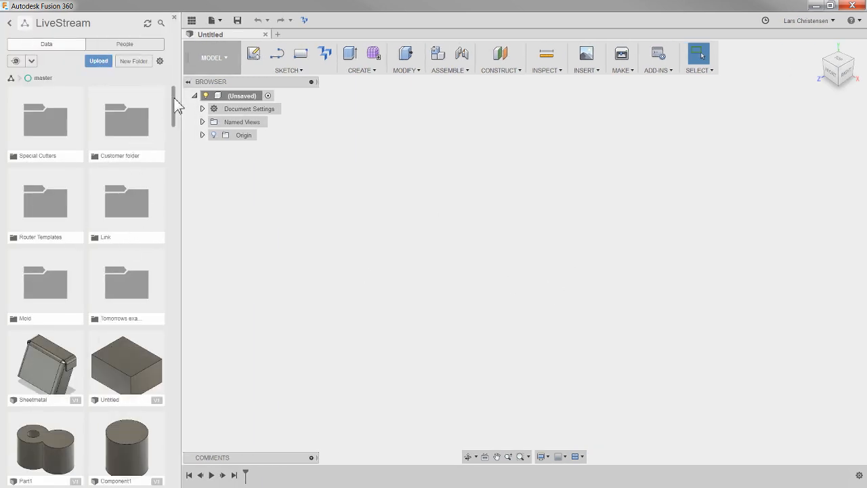
Load the Chamfers, Fillets & Rounds design from the Data Panel and hide the panel.
scroll(down, 3)
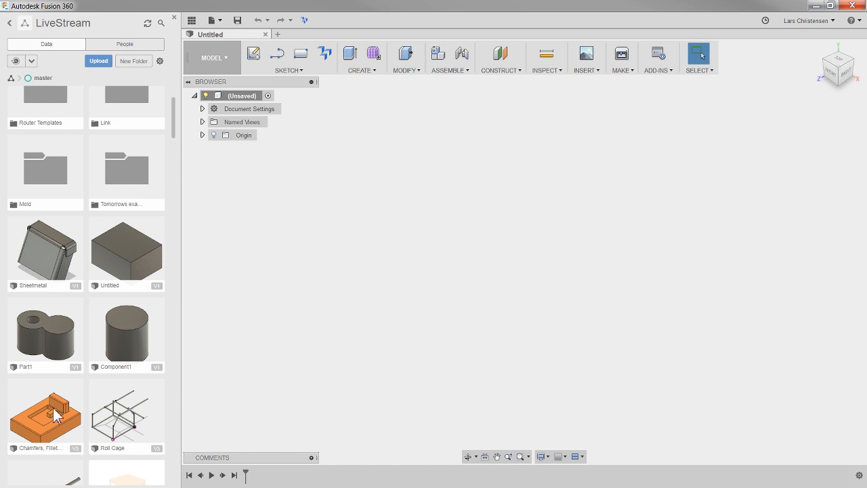
double_click(45, 413)
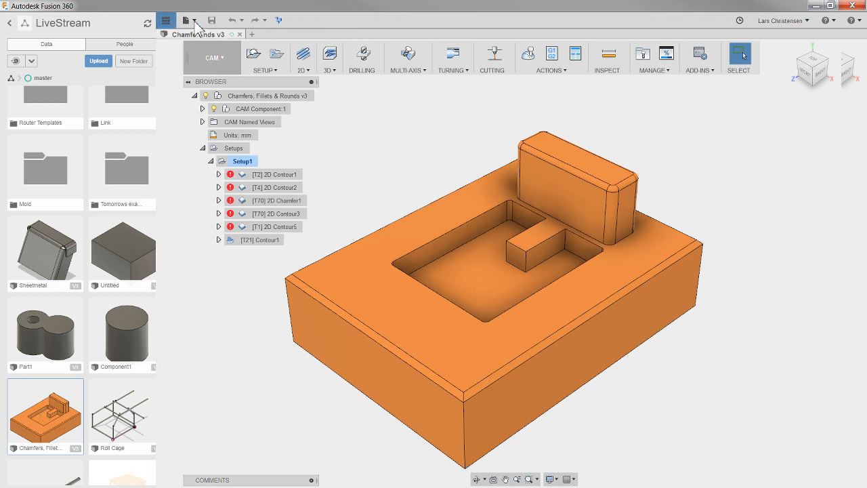
click(165, 20)
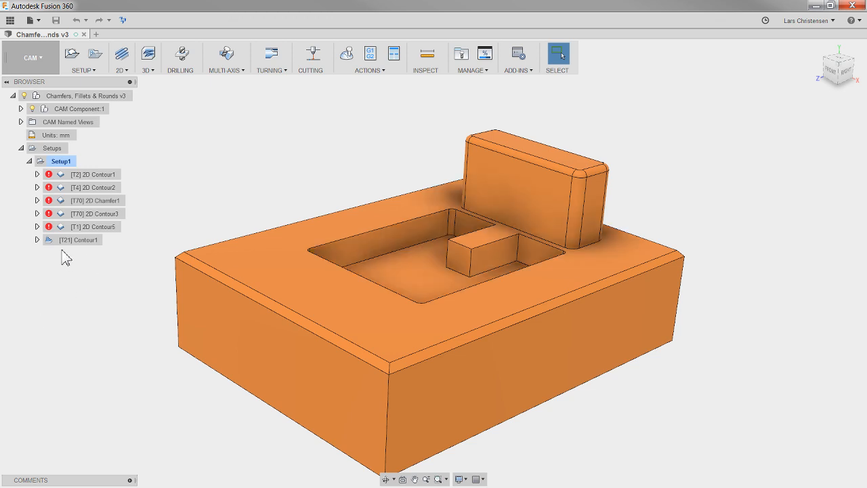
Display the Contour1 toolpath and orbit around the raised block to review it.
click(81, 240)
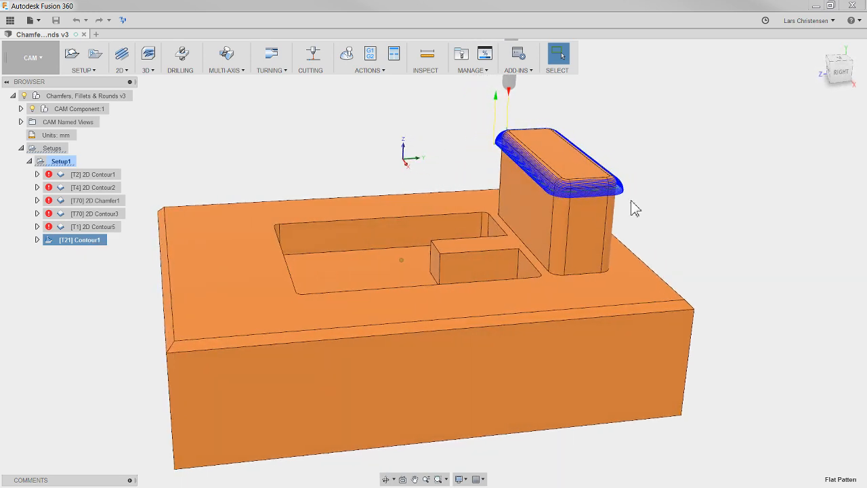
scroll(up, 3)
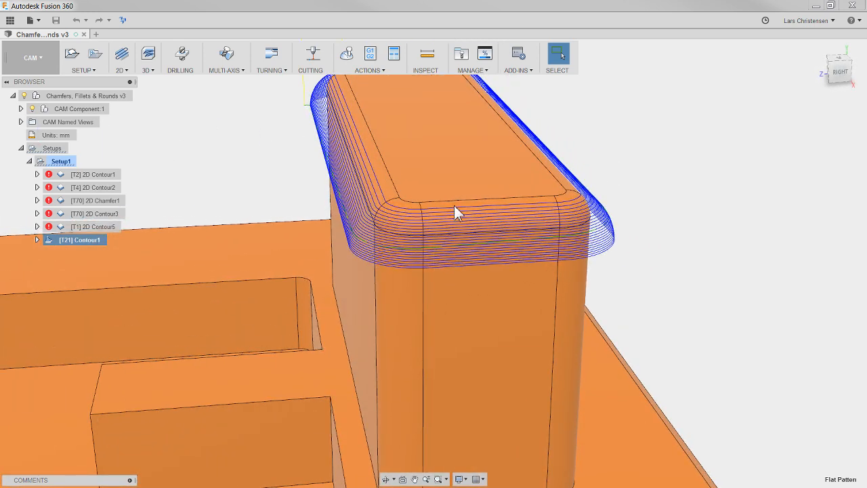
drag(458, 211, 434, 250)
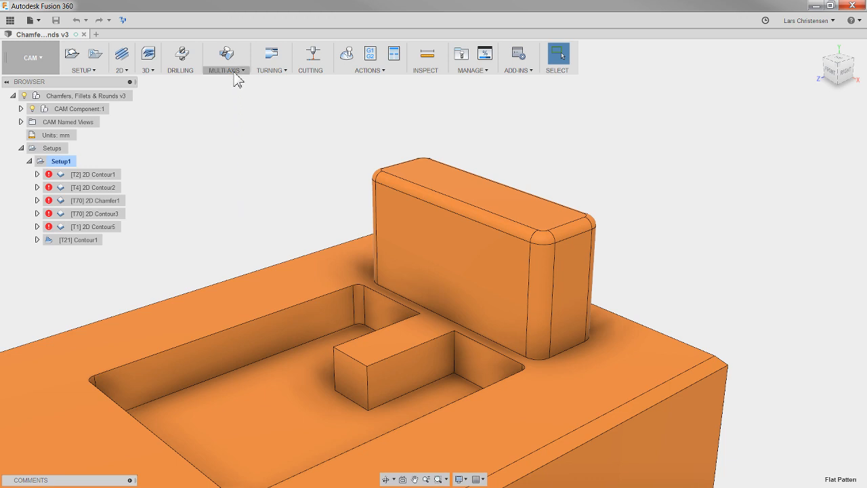
click(226, 57)
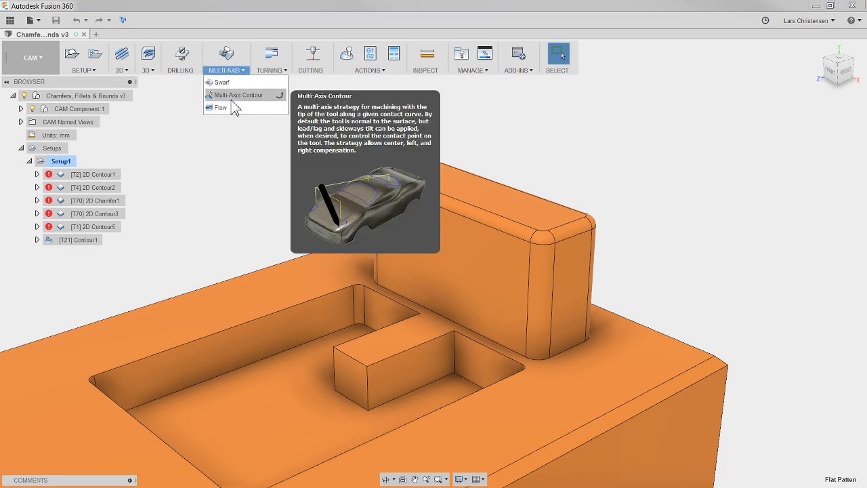
mouse_move(219, 108)
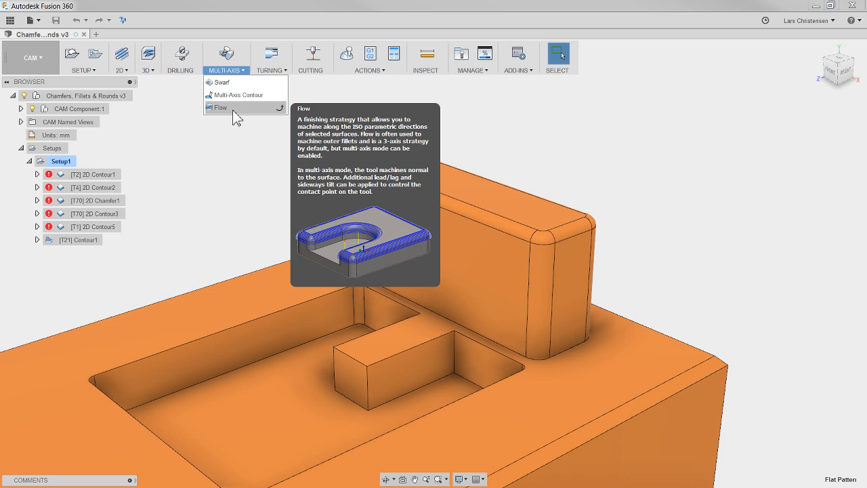
mouse_move(224, 82)
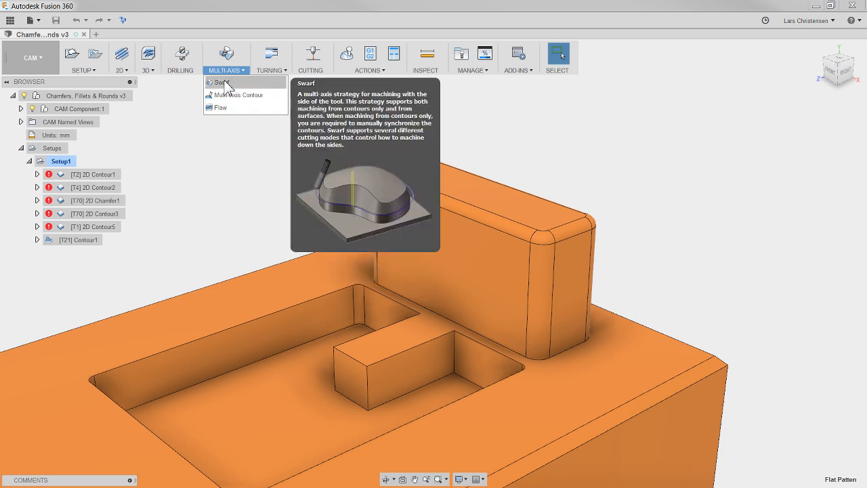
mouse_move(222, 83)
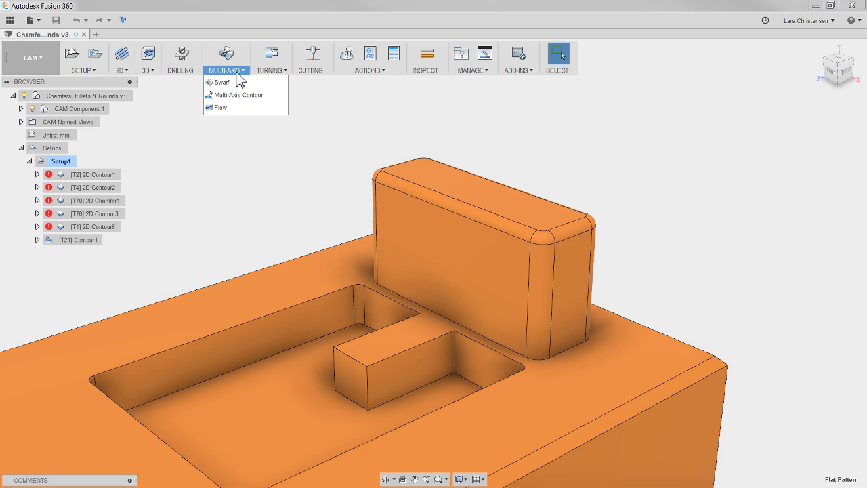
mouse_move(209, 122)
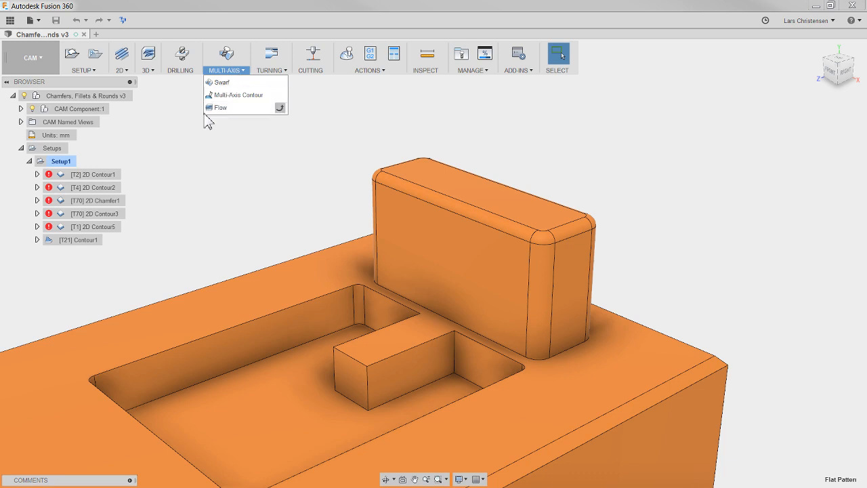
mouse_move(219, 73)
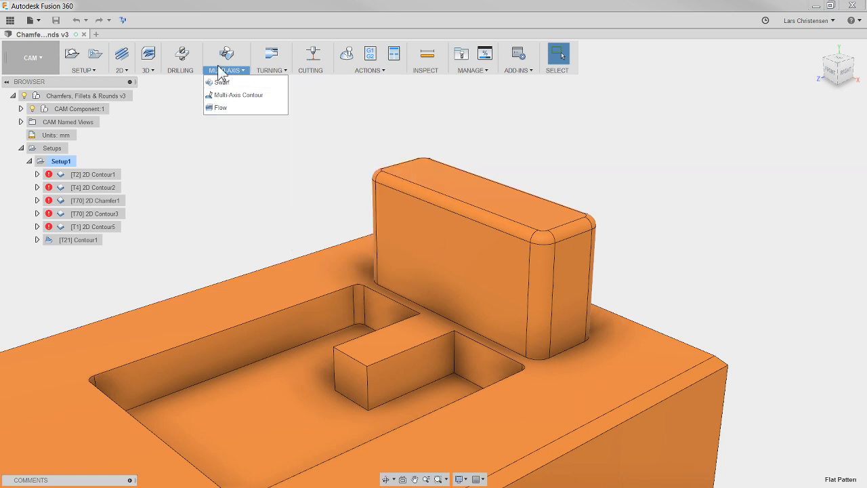
mouse_move(233, 138)
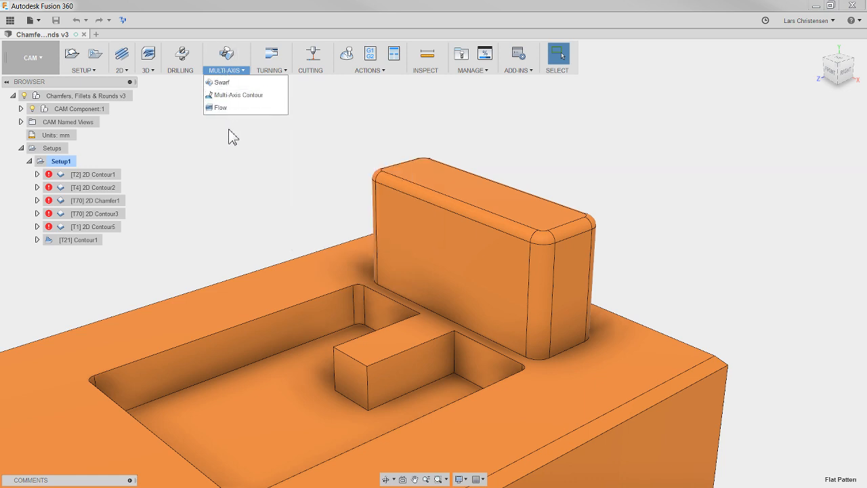
mouse_move(233, 108)
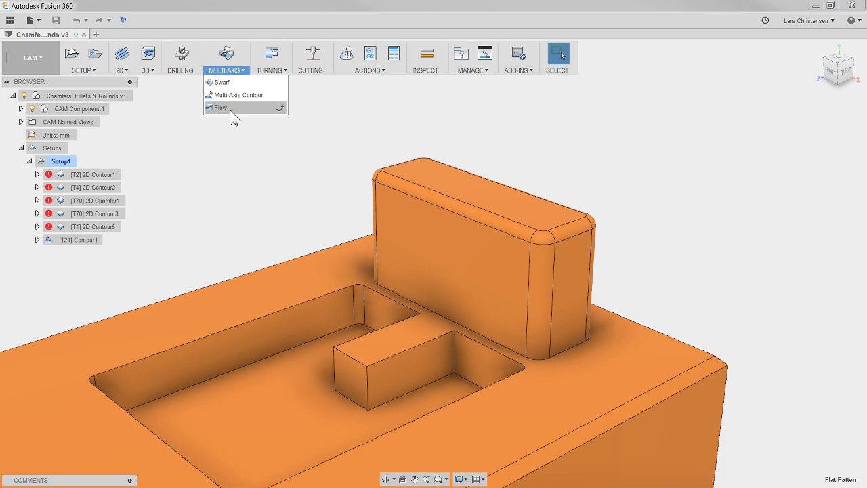
click(148, 57)
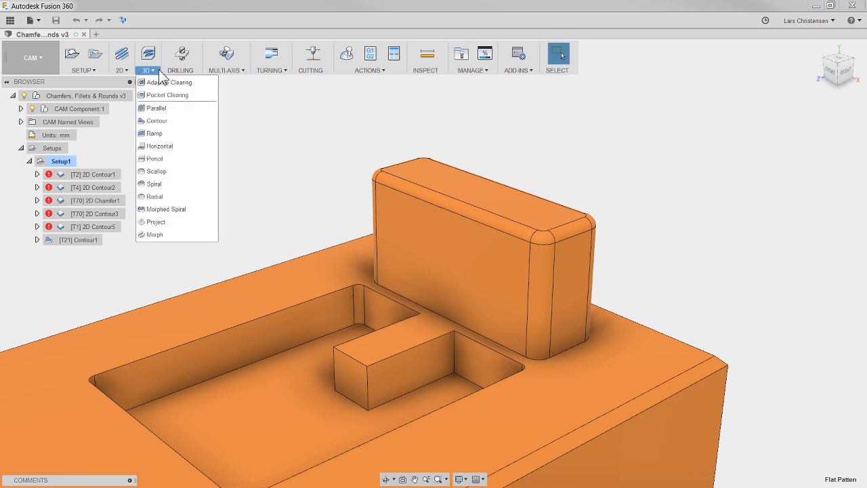
mouse_move(157, 121)
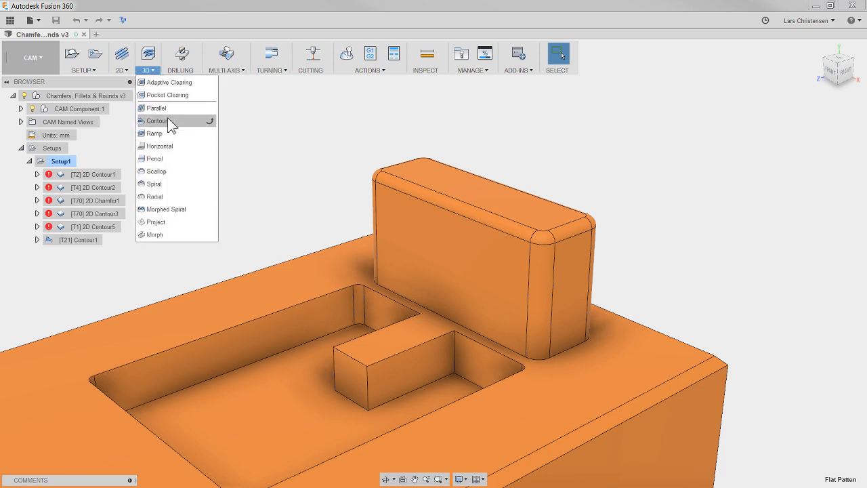
click(226, 57)
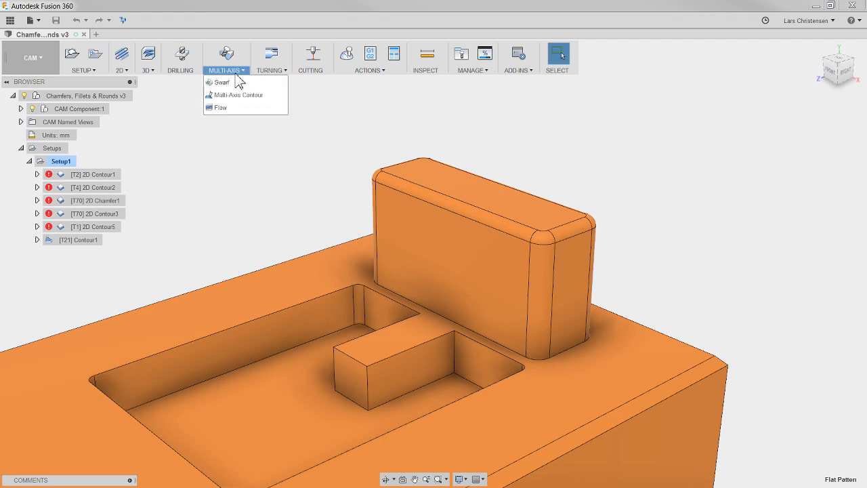
mouse_move(244, 107)
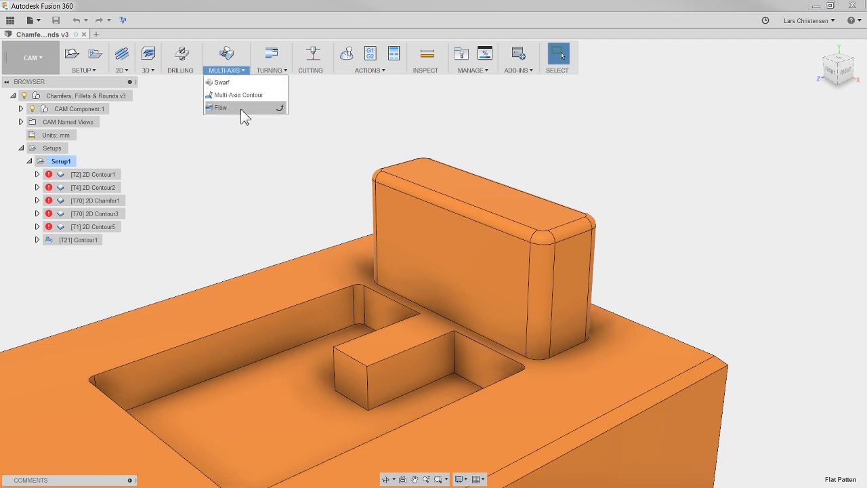
click(228, 176)
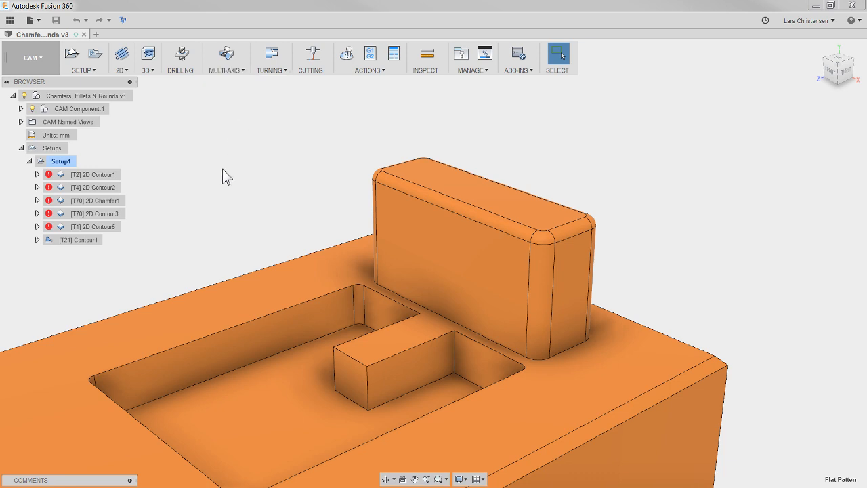
mouse_move(128, 278)
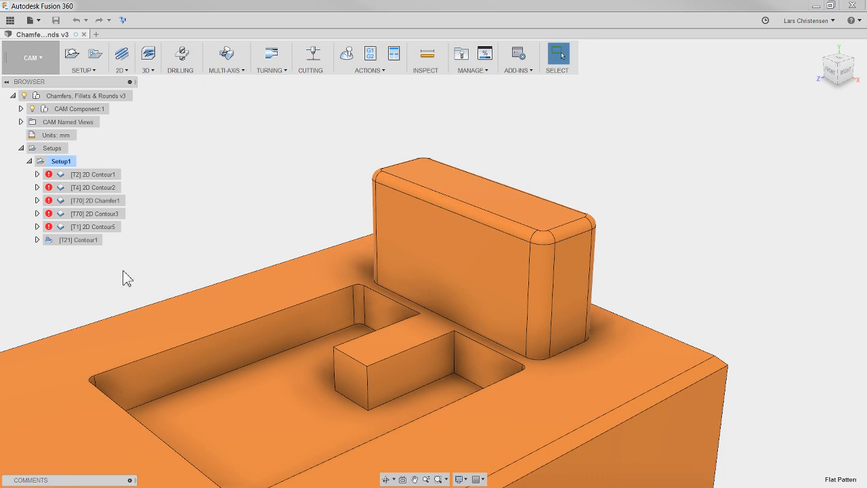
Edit Contour1 to use the boss's top edge chain as its boundary and regenerate it.
right_click(73, 238)
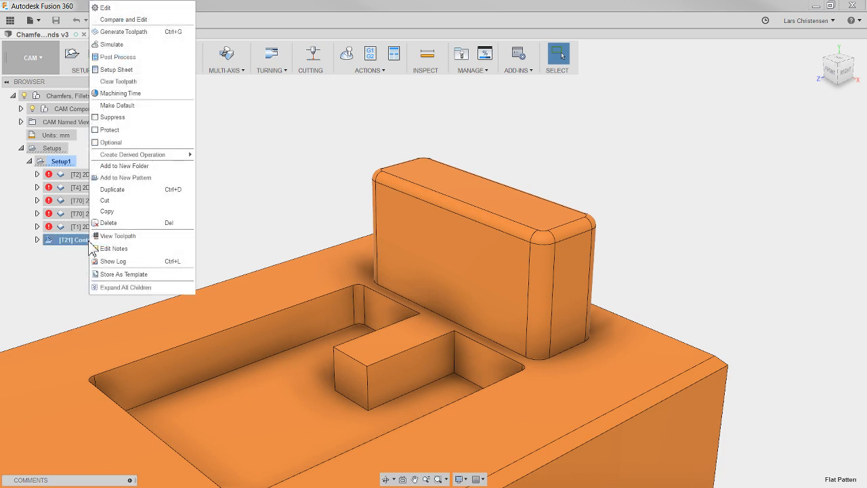
click(106, 8)
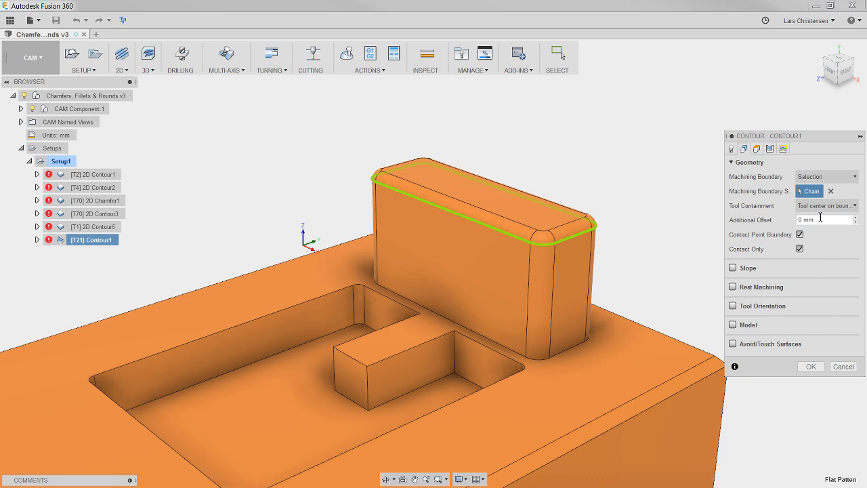
mouse_move(805, 174)
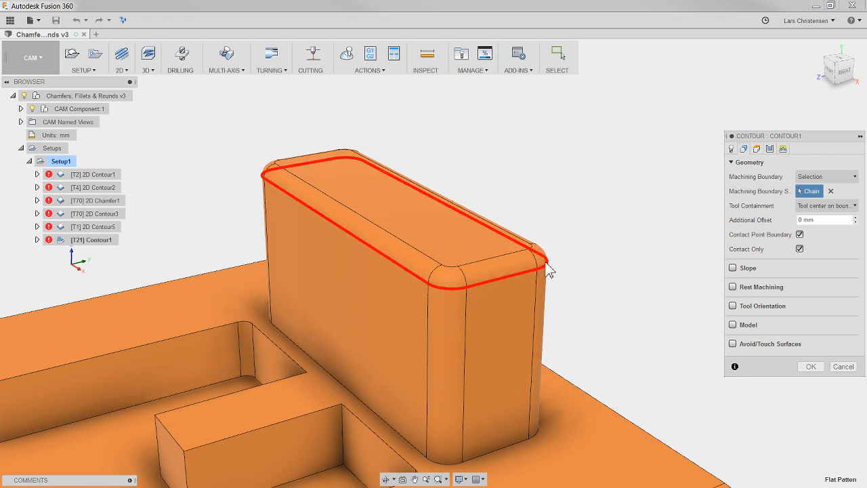
click(548, 271)
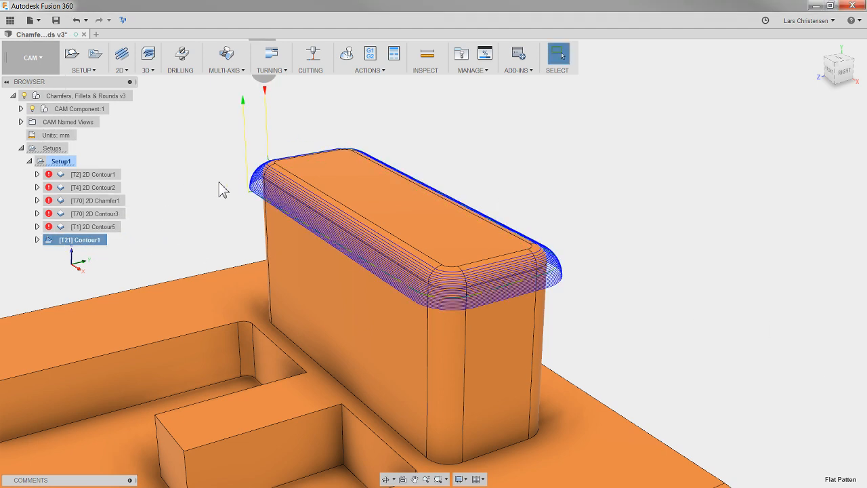
mouse_move(396, 191)
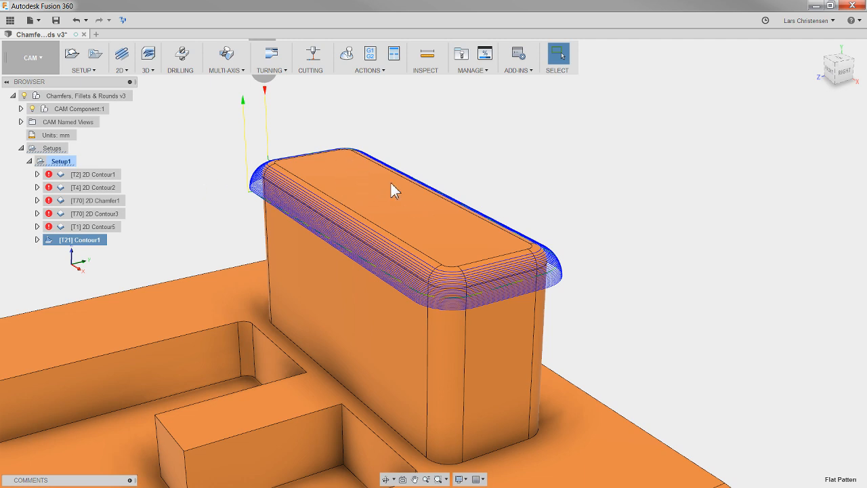
mouse_move(333, 210)
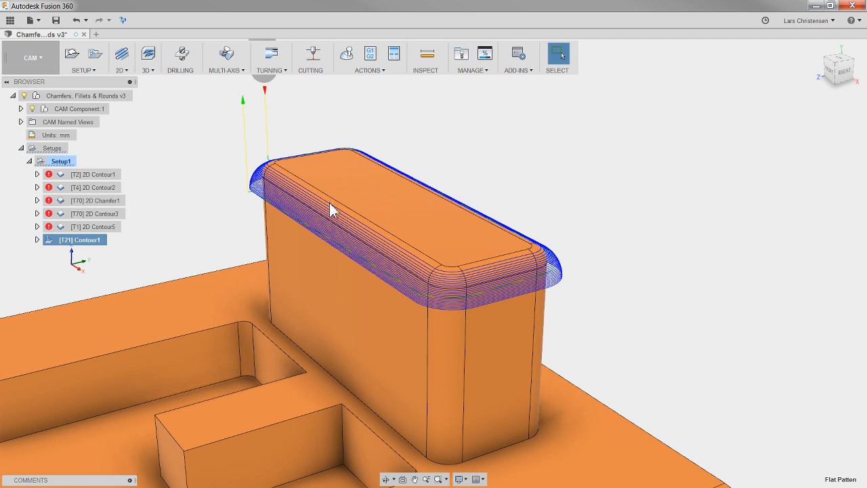
mouse_move(211, 224)
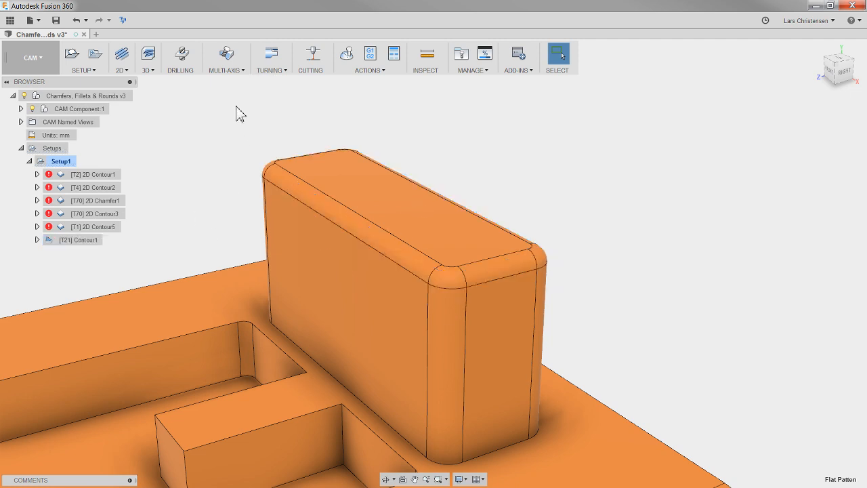
Redisplay the regenerated Contour1 toolpath around the block's rounded top edge.
click(226, 57)
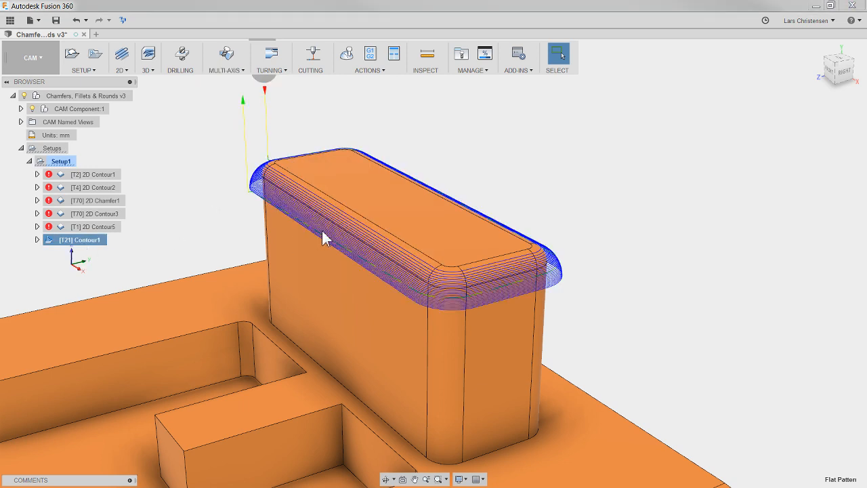
mouse_move(328, 217)
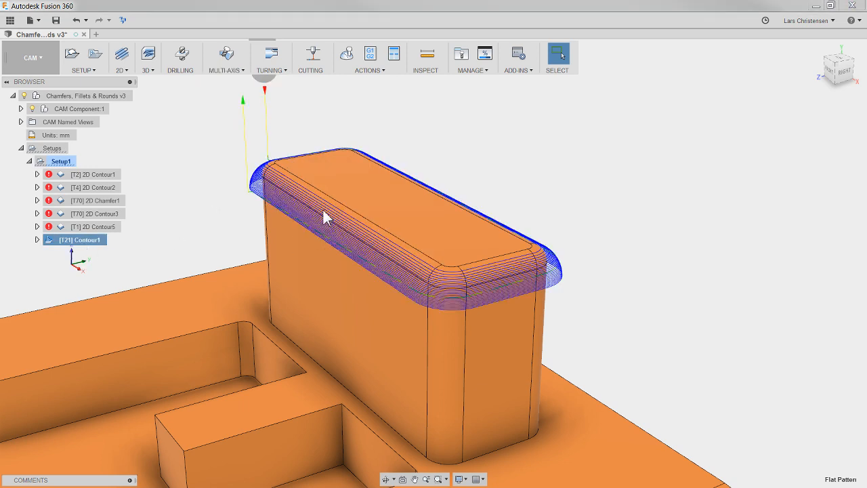
mouse_move(224, 122)
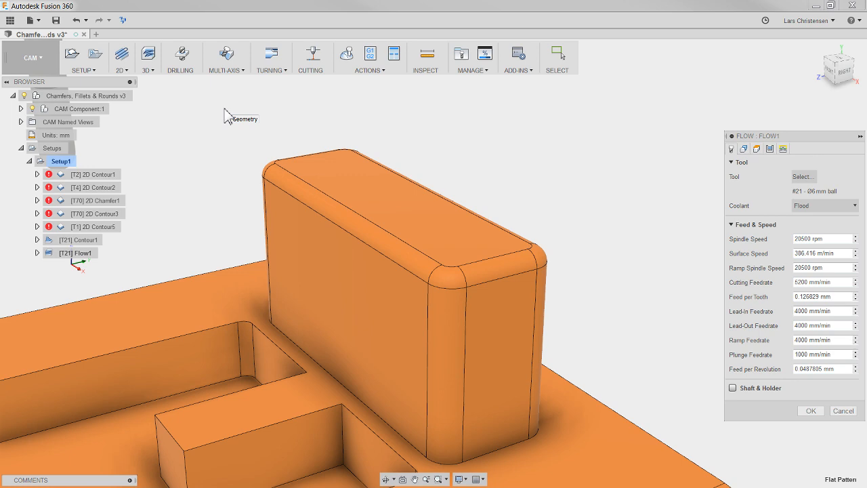
Select the long top-edge fillet and neighbouring corner fillet faces as the Flow geometry.
click(744, 148)
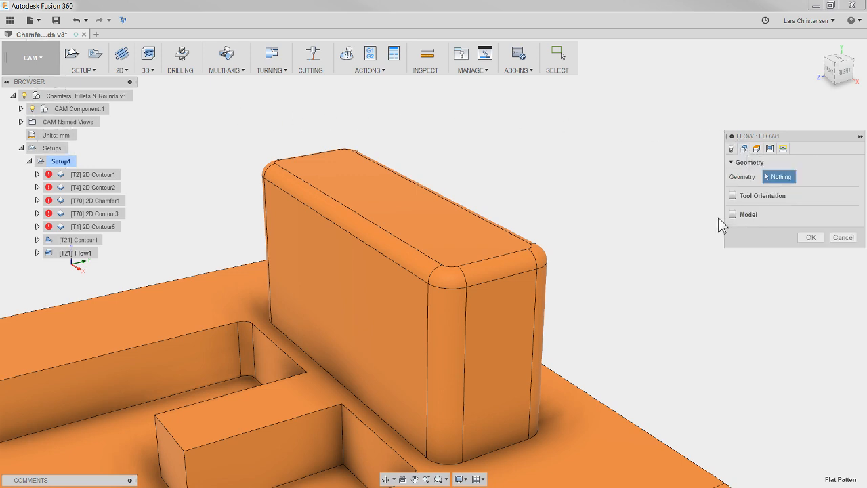
mouse_move(400, 271)
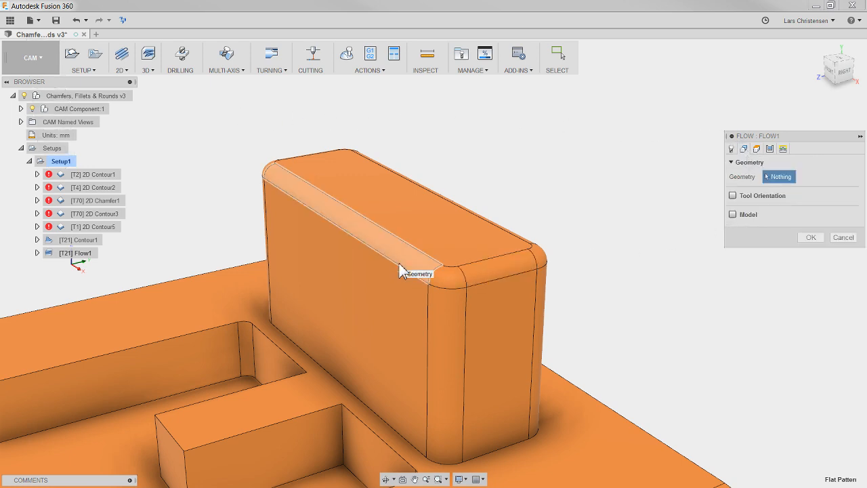
click(447, 284)
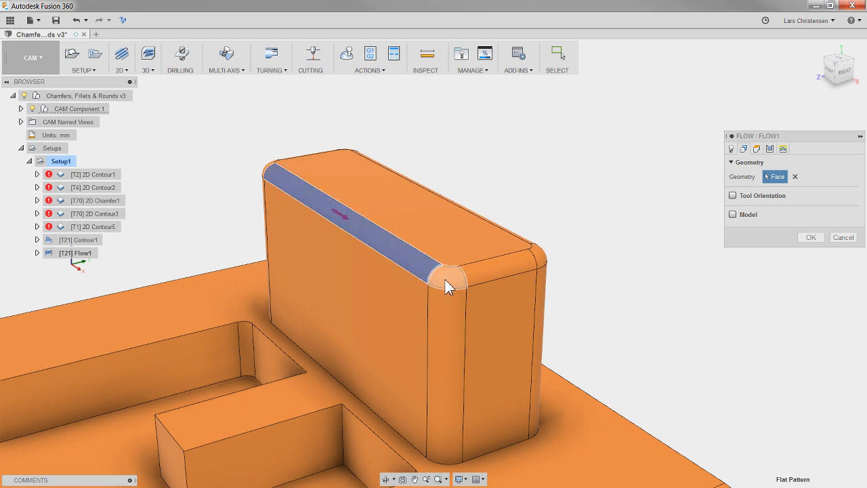
click(535, 255)
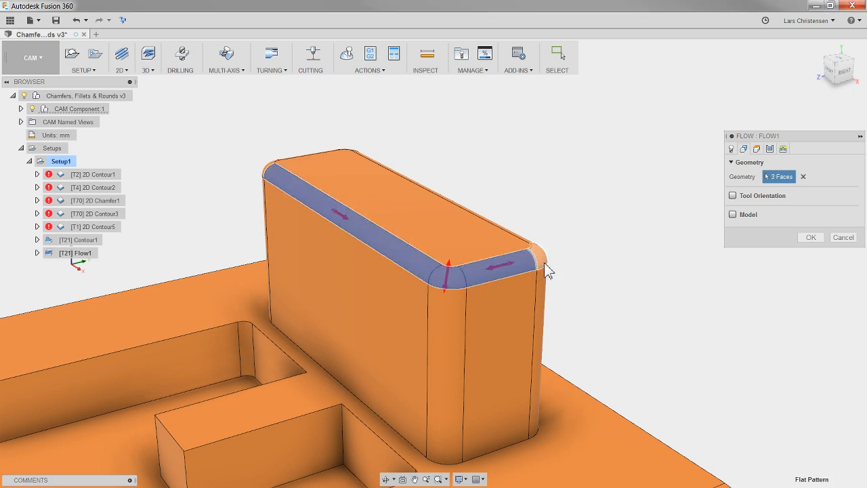
click(535, 319)
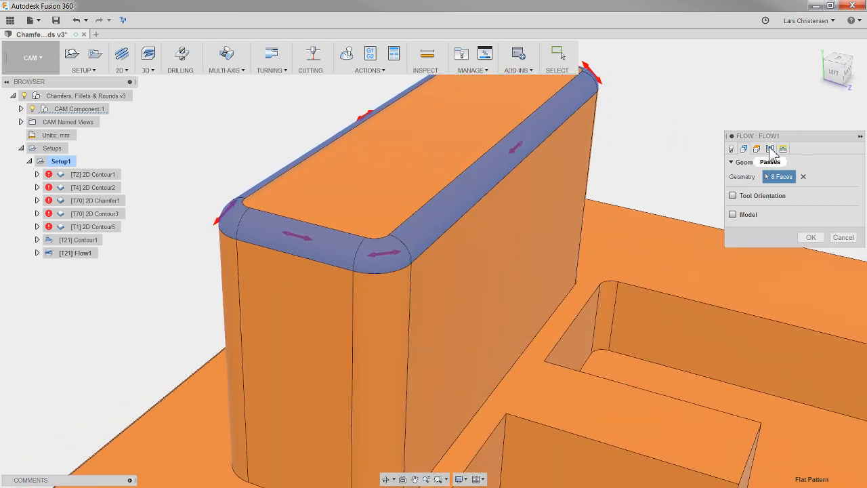
Set the Flow operation's isometric direction to Along v.
click(770, 148)
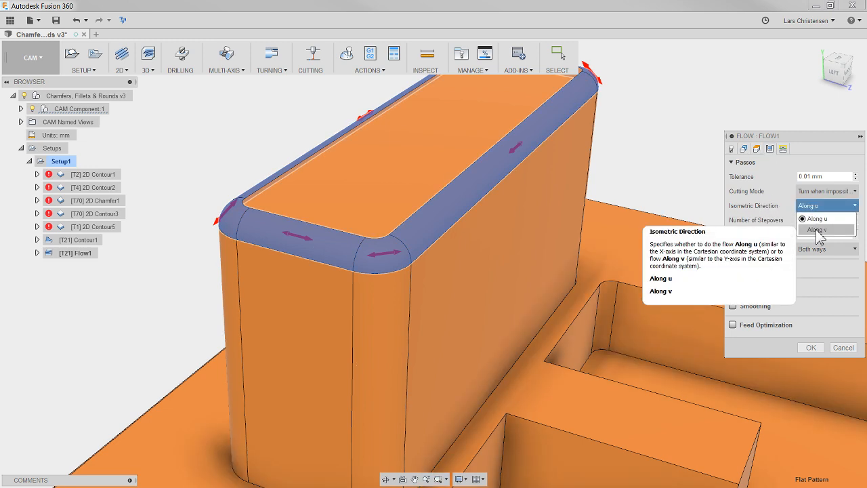
click(815, 229)
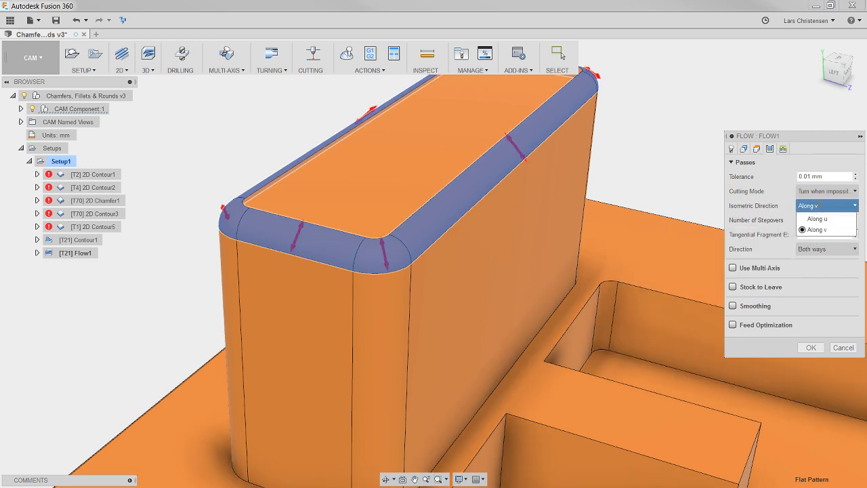
click(807, 219)
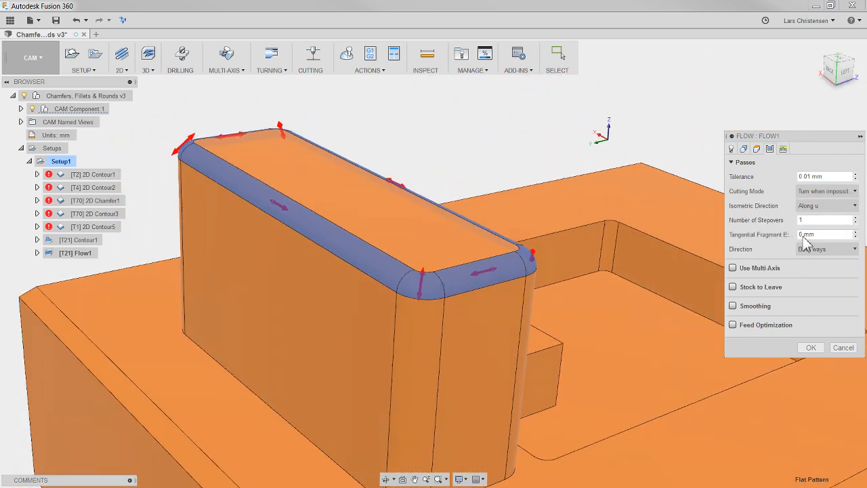
Orbit to the block's far side to add the remaining fillet faces to the Flow geometry.
click(732, 148)
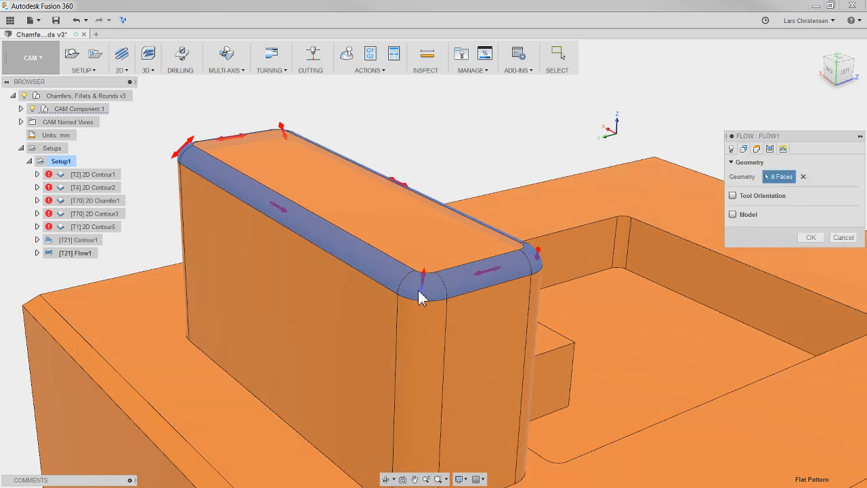
drag(420, 298, 325, 379)
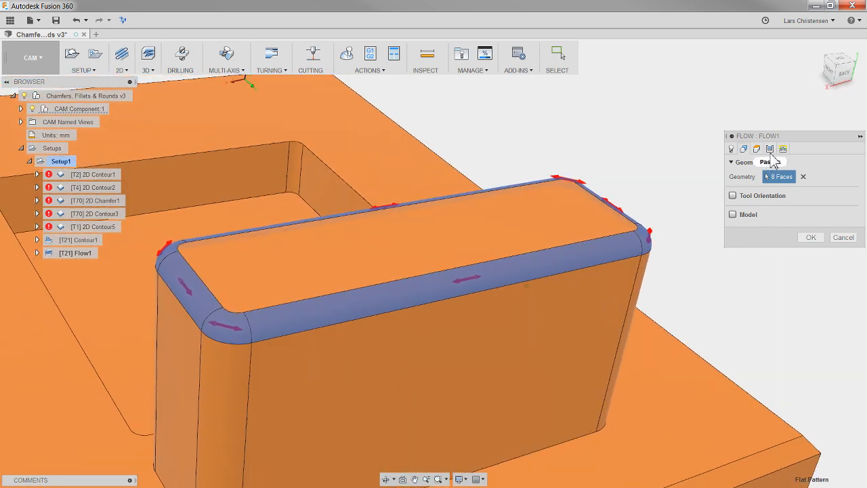
click(764, 163)
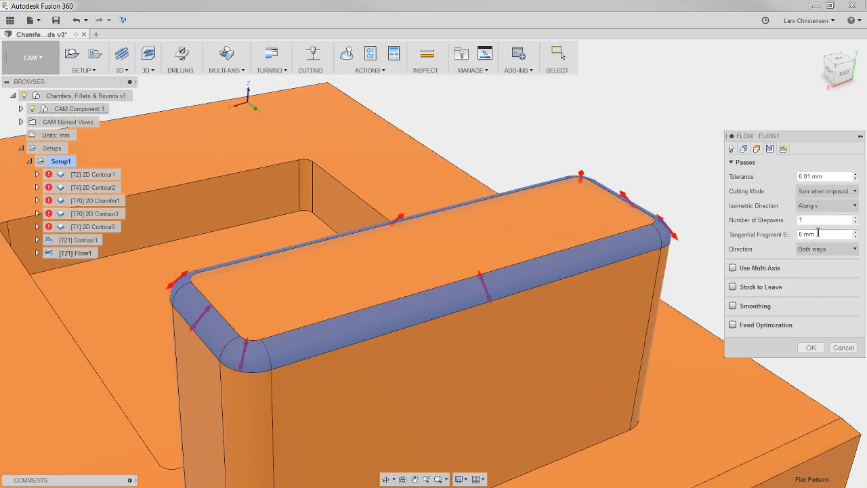
mouse_move(820, 215)
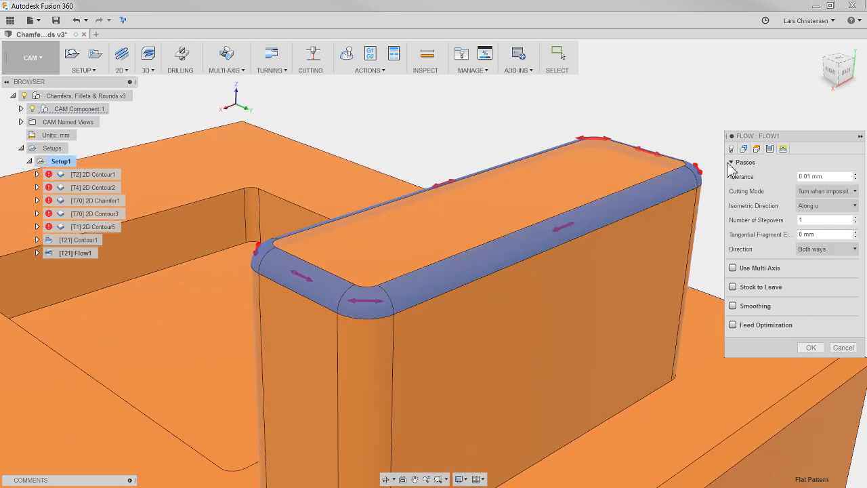
click(731, 148)
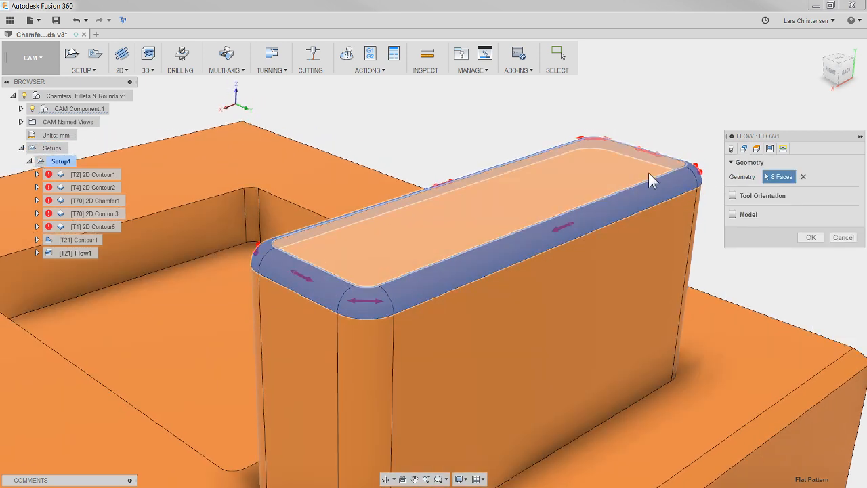
Review the Flow passes settings for the rounded top band.
click(770, 147)
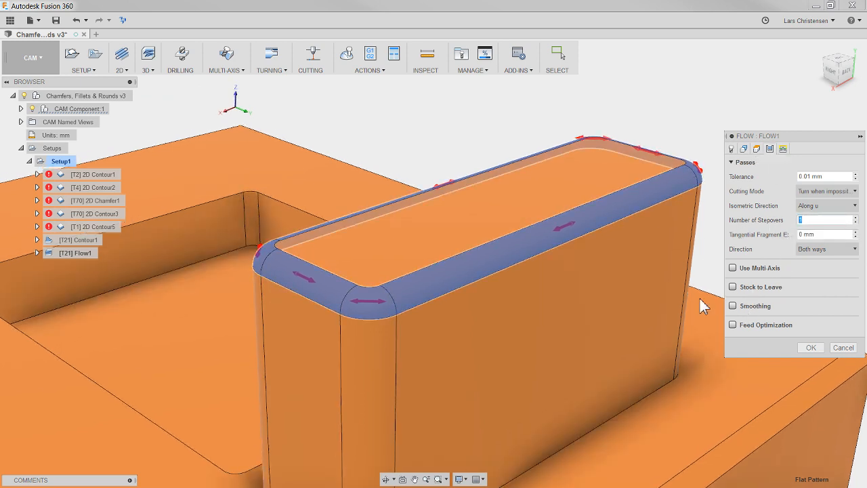
mouse_move(422, 306)
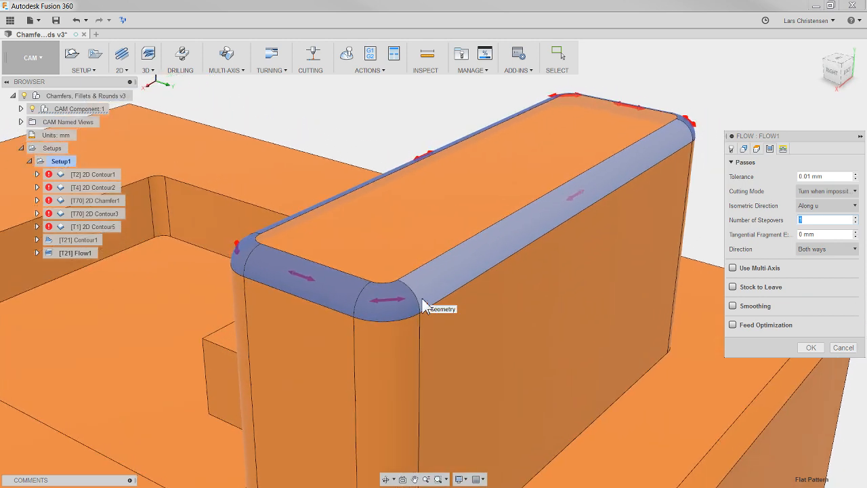
mouse_move(580, 214)
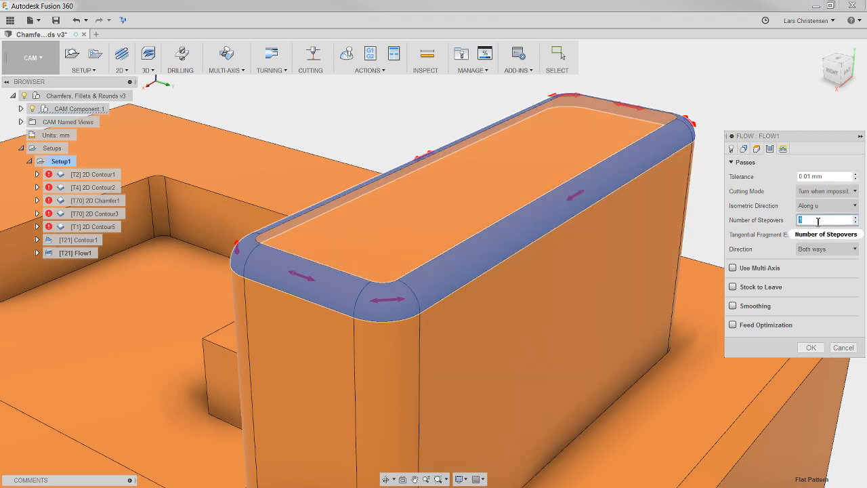
mouse_move(832, 298)
text(5)
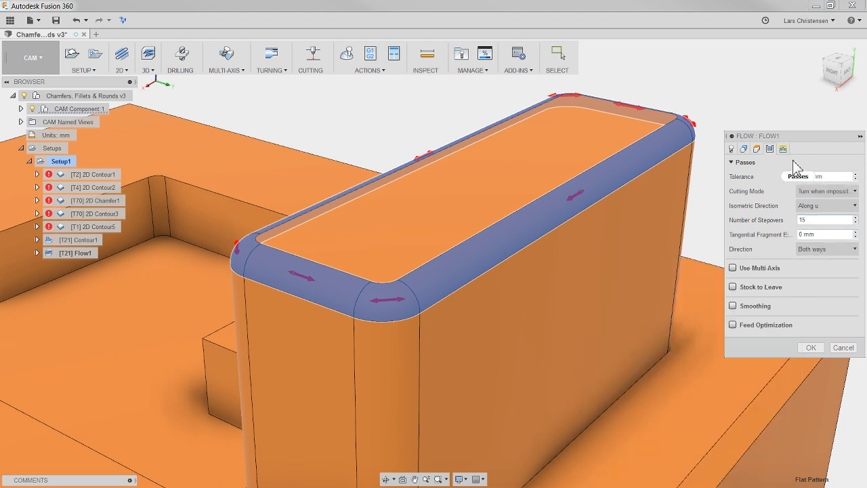
click(810, 347)
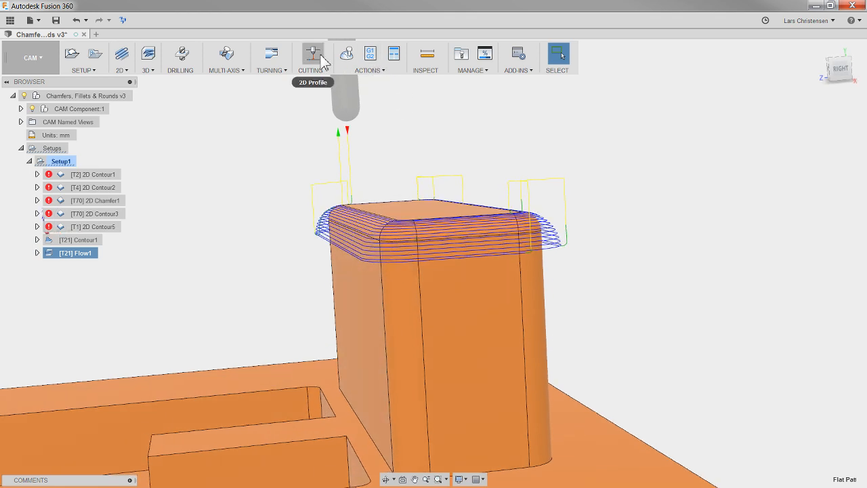
Simulate the generated Flow1 toolpath and play the ball tool cutting along it.
click(347, 53)
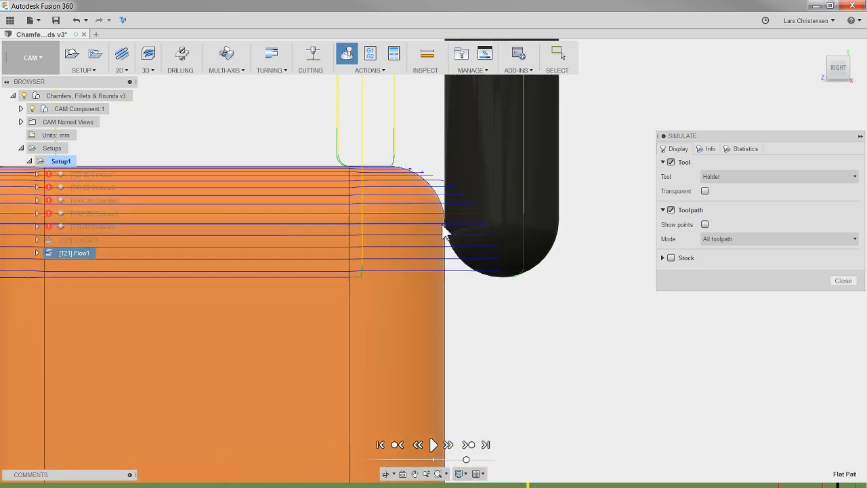
mouse_move(442, 225)
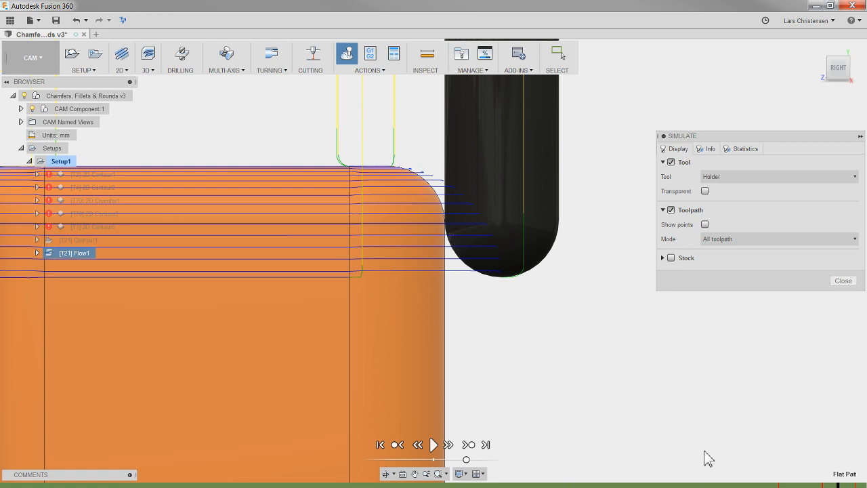
mouse_move(460, 233)
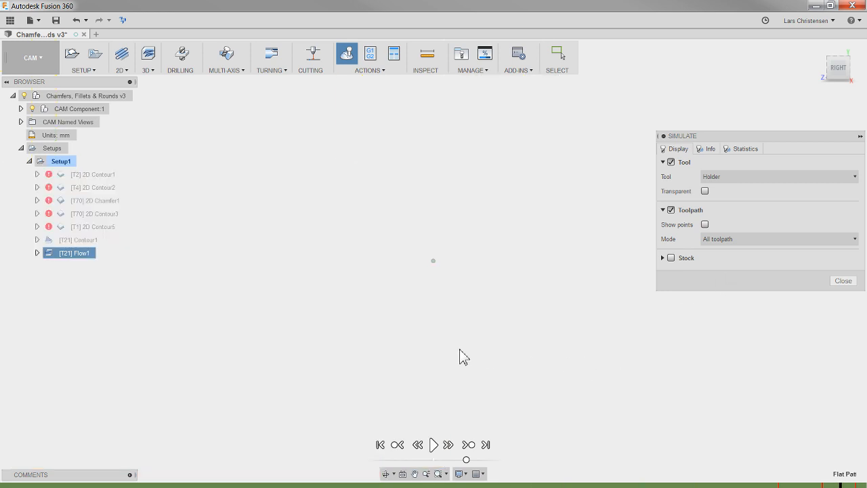
click(434, 444)
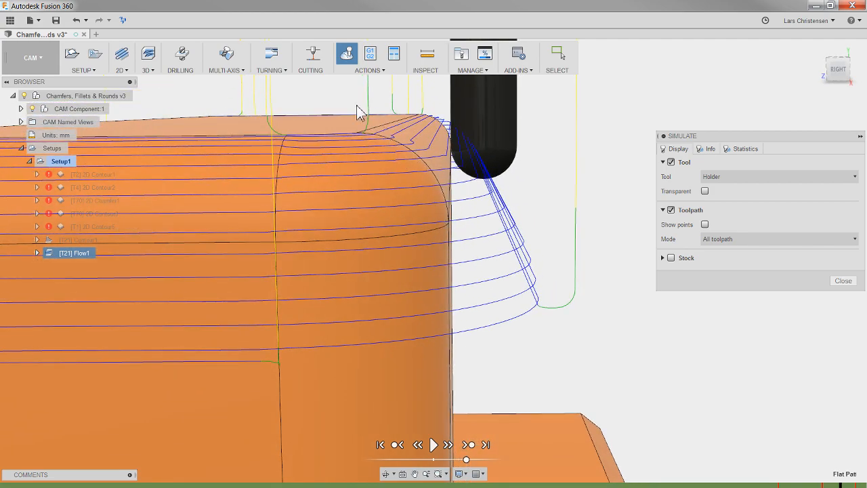
Leave the simulation, browse the Multi-Axis strategies and reopen Flow1 for editing.
click(843, 280)
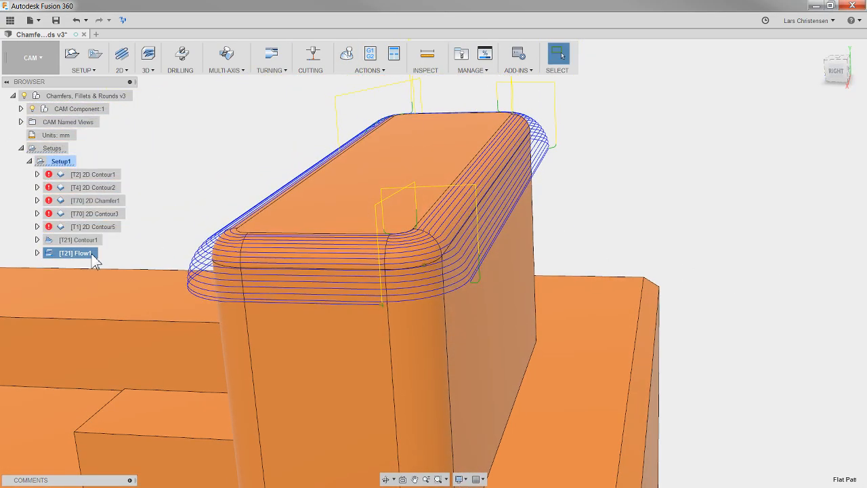
click(226, 57)
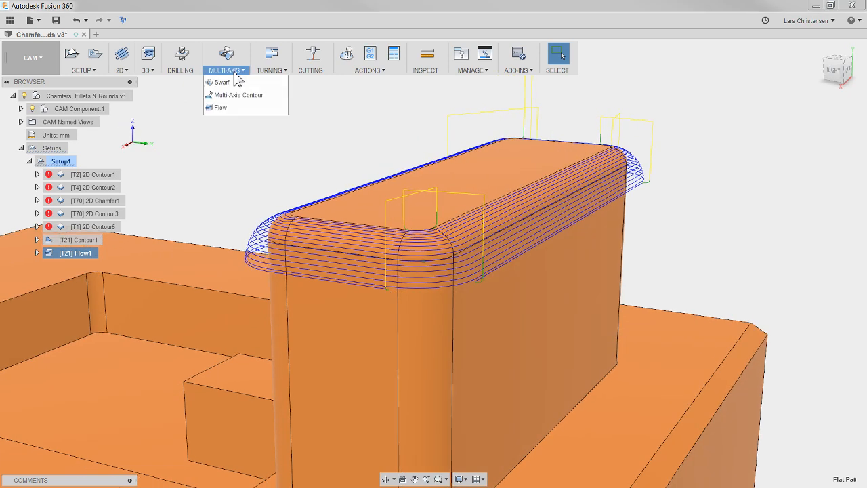
mouse_move(219, 109)
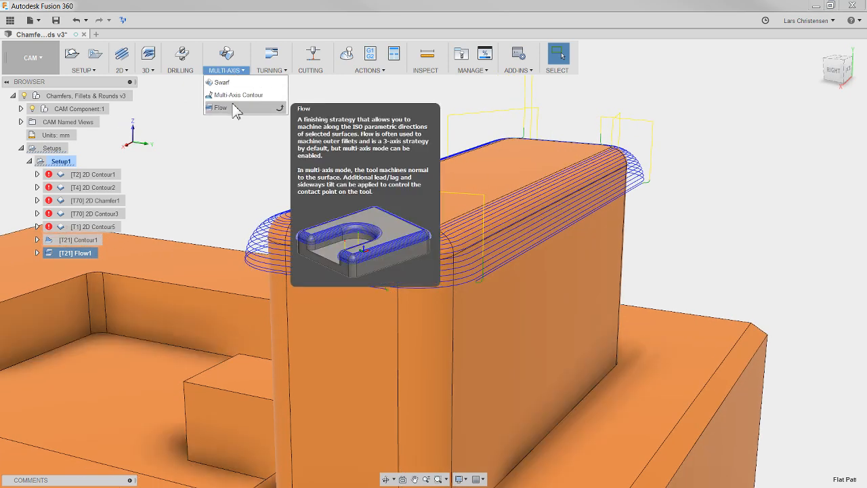
right_click(75, 252)
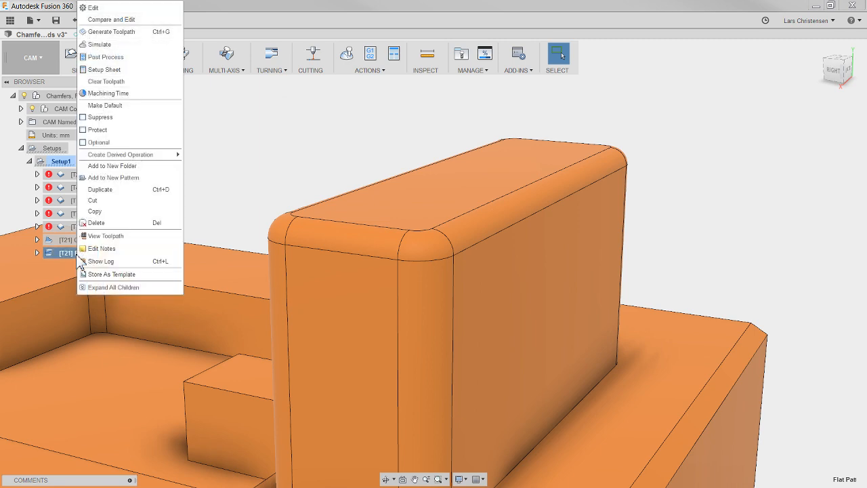
click(94, 8)
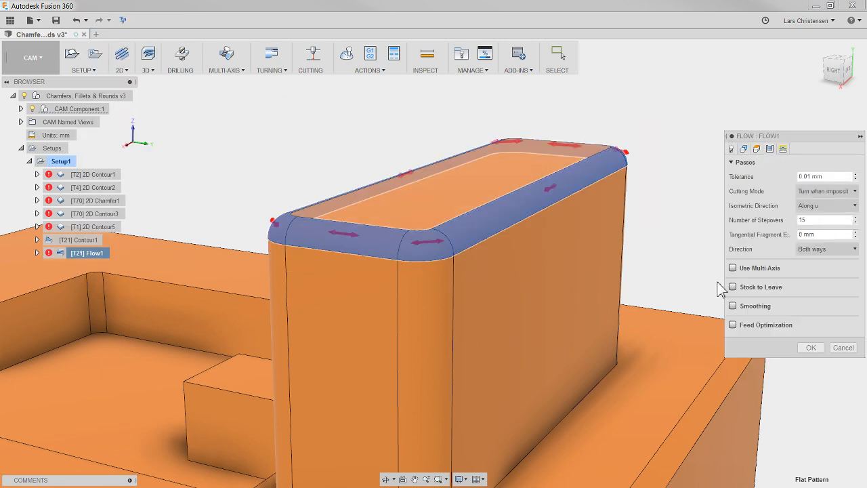
Toggle Use Multi-Axis on and off, cancel Flow1 unchanged, and orbit to see the pocket.
click(731, 269)
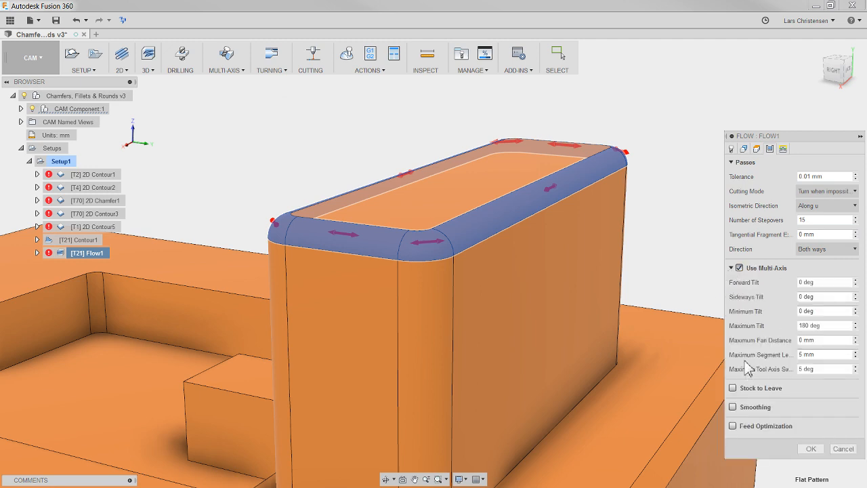
mouse_move(742, 264)
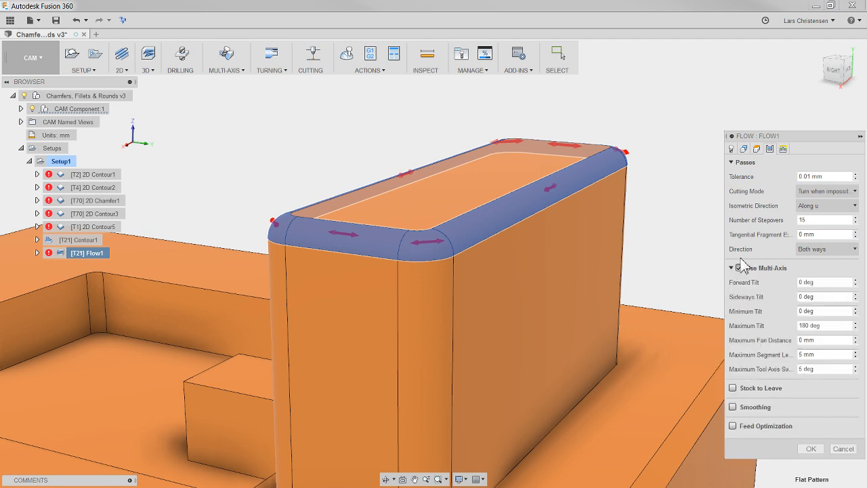
click(731, 268)
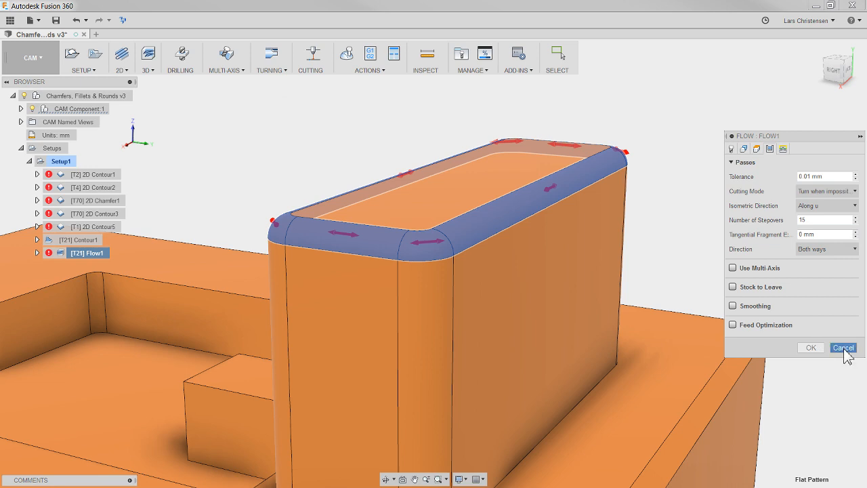
click(843, 347)
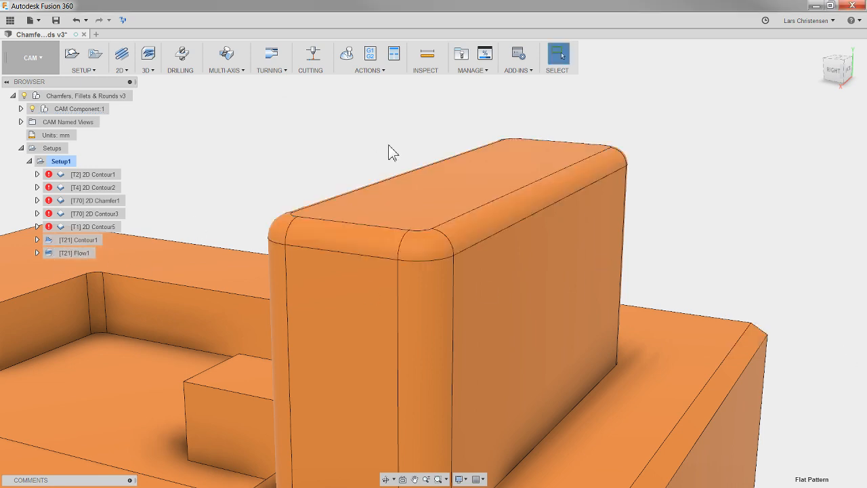
drag(393, 152, 368, 157)
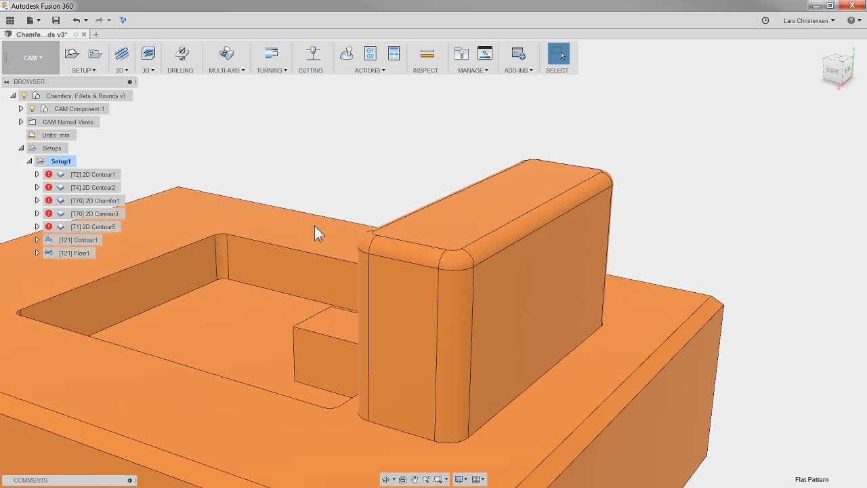
drag(319, 233, 432, 151)
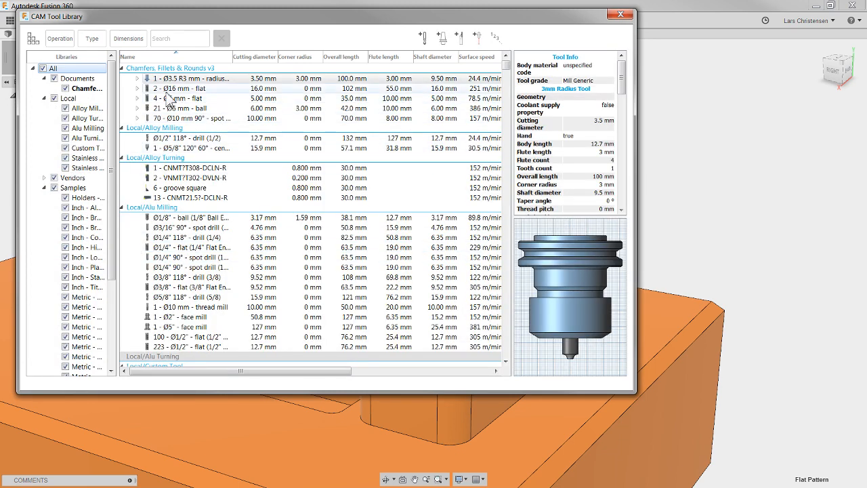
Inspect the Ø16 mm flat end mill, then open the Ø5 mm flat tool for editing.
click(189, 89)
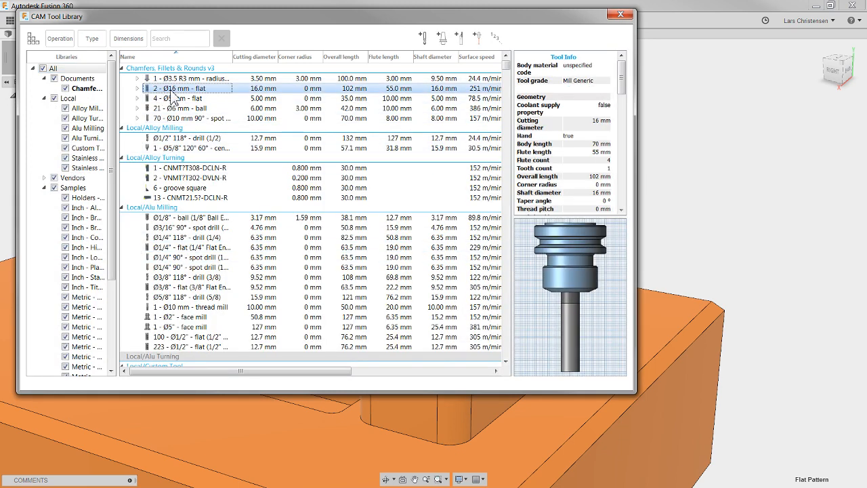
right_click(190, 98)
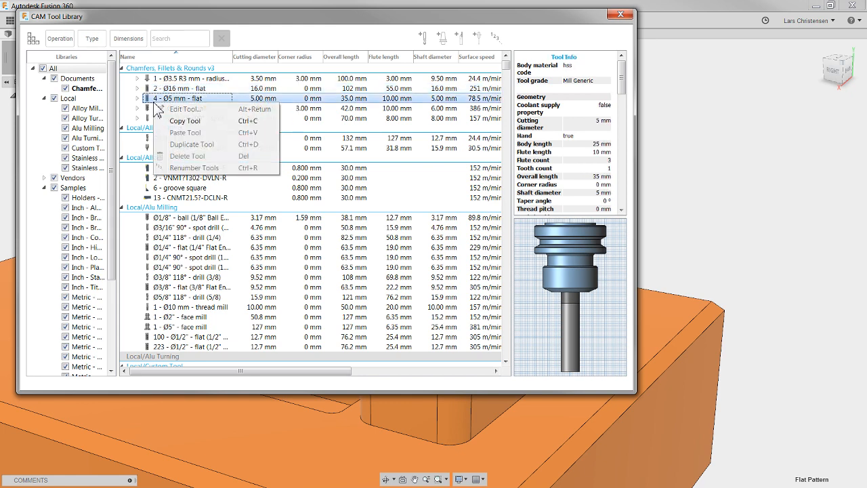
click(183, 109)
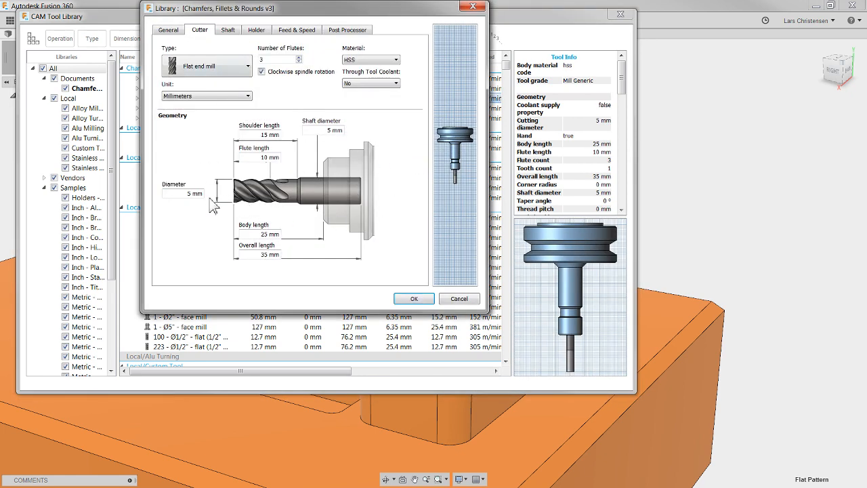
mouse_move(287, 237)
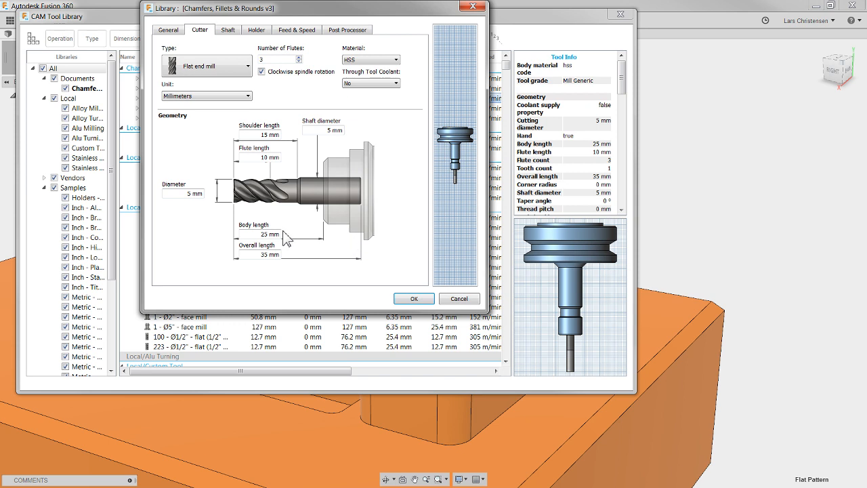
mouse_move(341, 217)
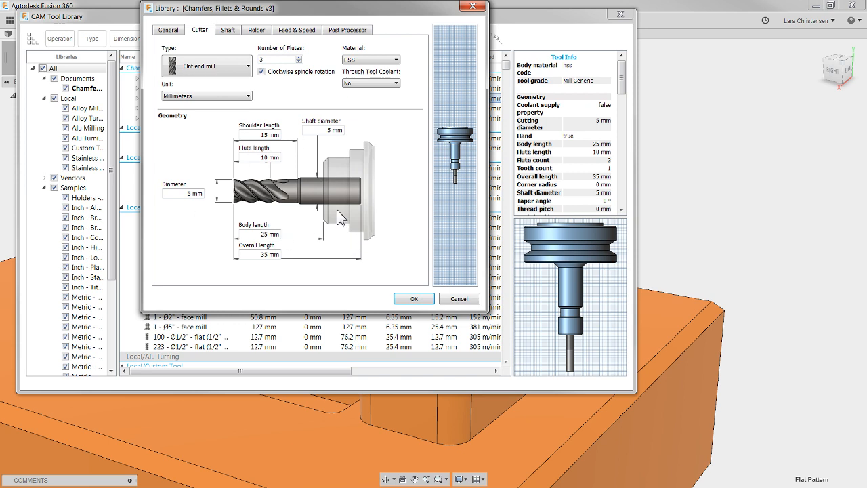
mouse_move(309, 174)
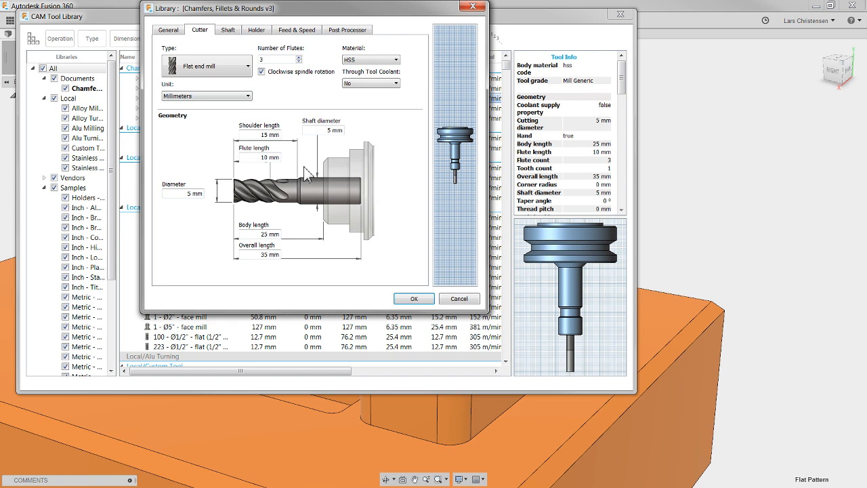
mouse_move(306, 175)
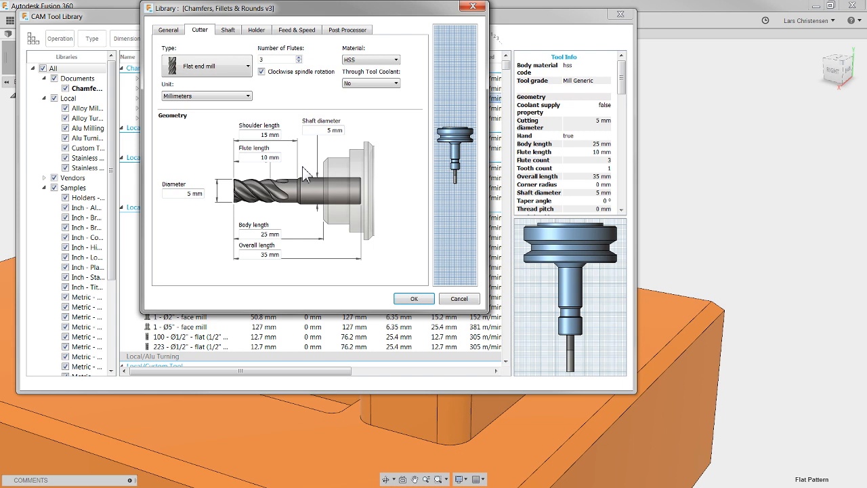
mouse_move(317, 205)
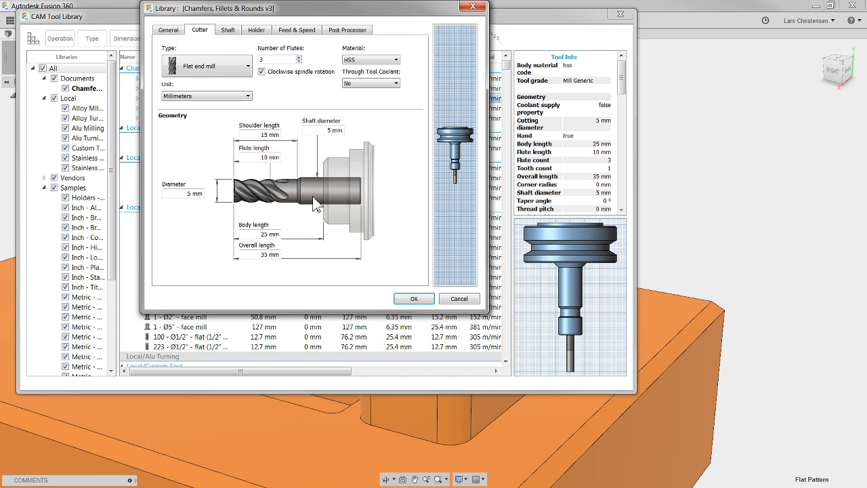
mouse_move(307, 202)
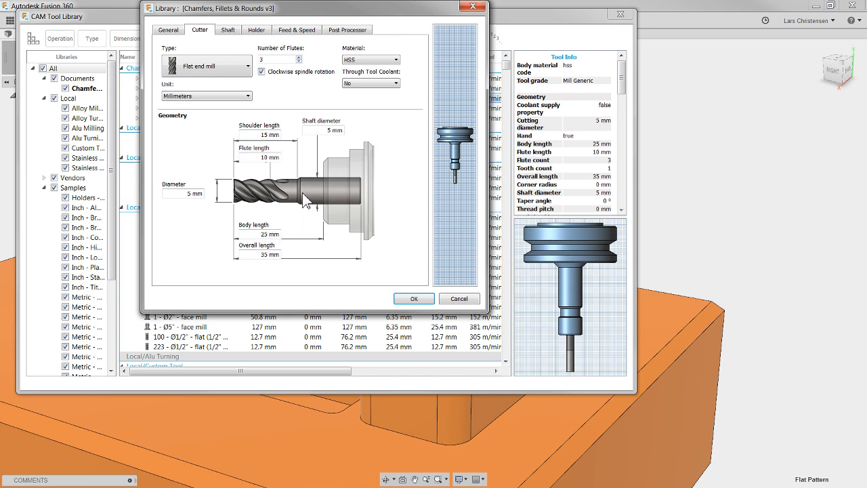
mouse_move(264, 203)
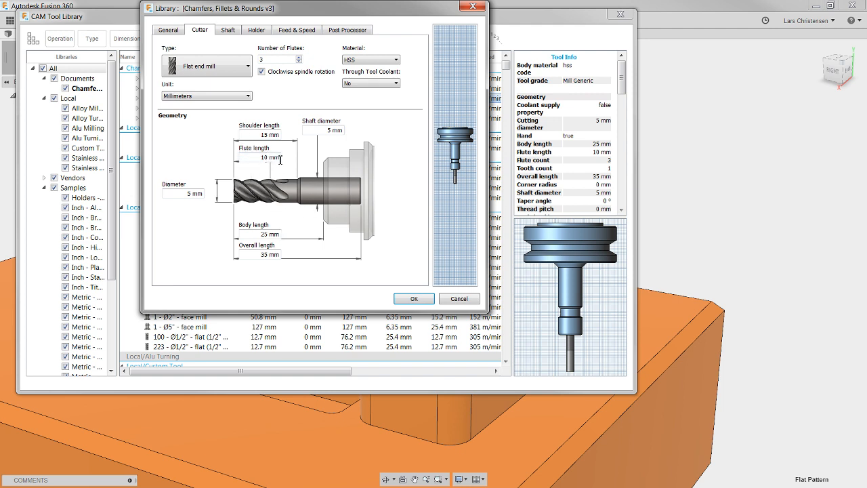
mouse_move(247, 255)
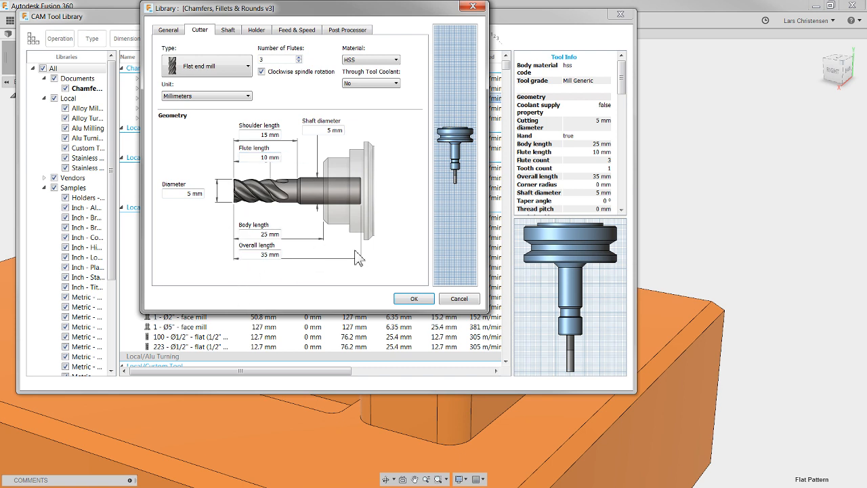
mouse_move(382, 188)
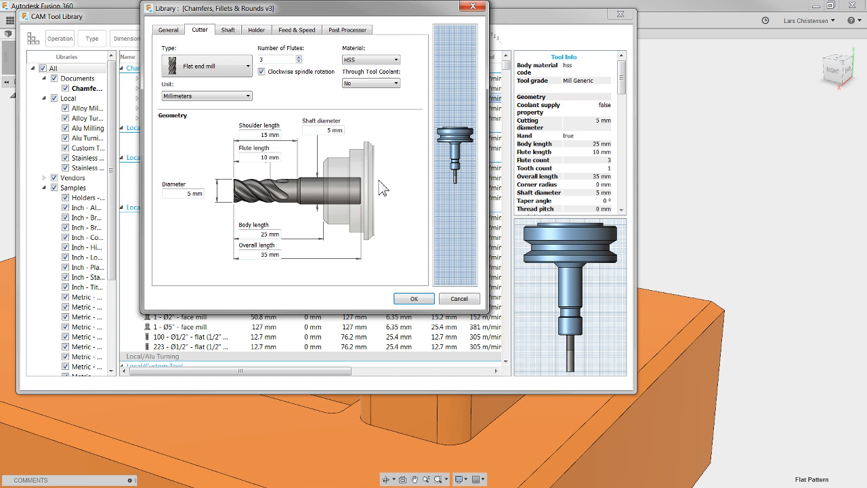
mouse_move(270, 156)
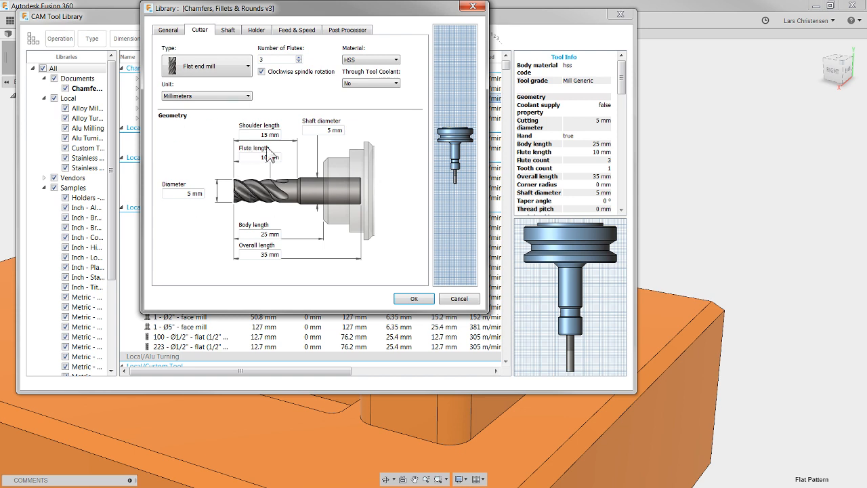
mouse_move(309, 124)
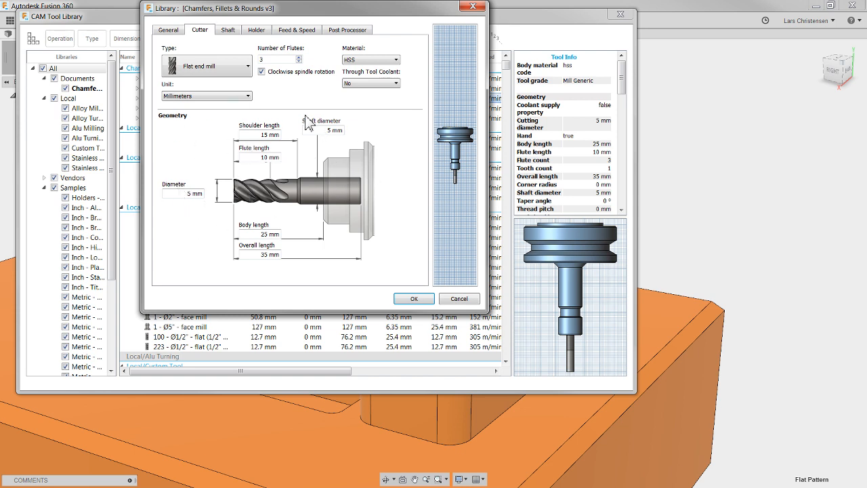
mouse_move(332, 150)
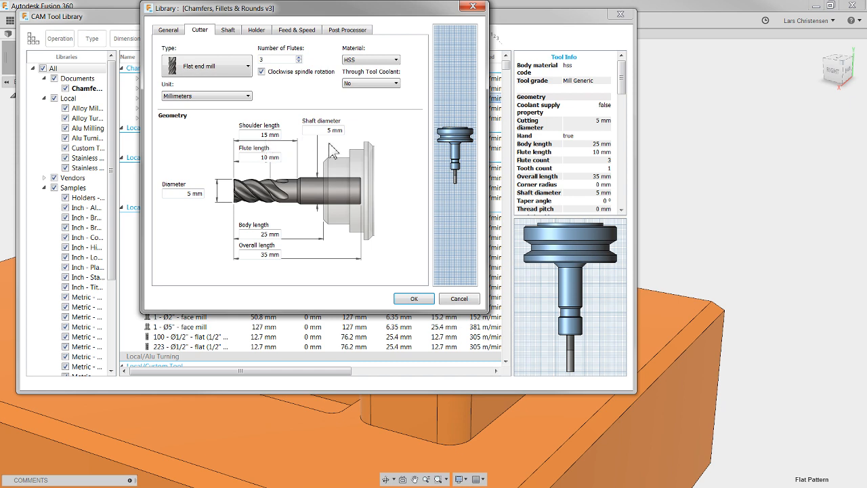
mouse_move(376, 130)
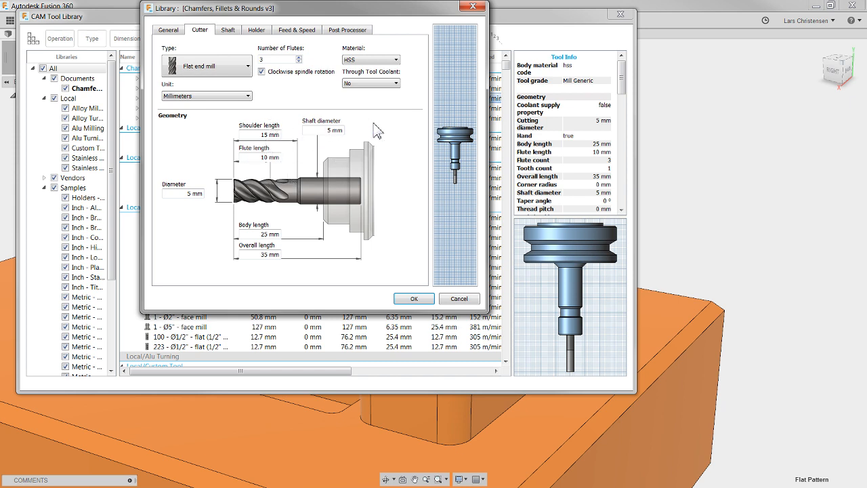
mouse_move(181, 242)
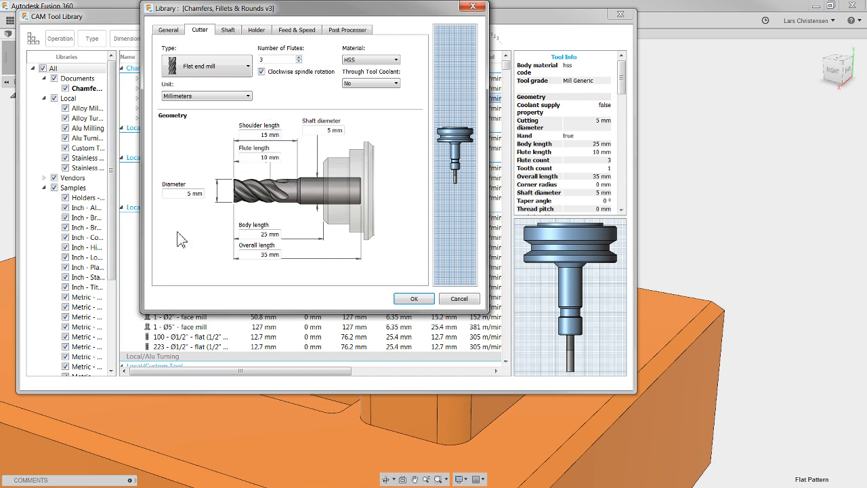
Dismiss the 5 mm flat end mill's cutter details, close the Tool Library and switch to Chrome.
click(413, 298)
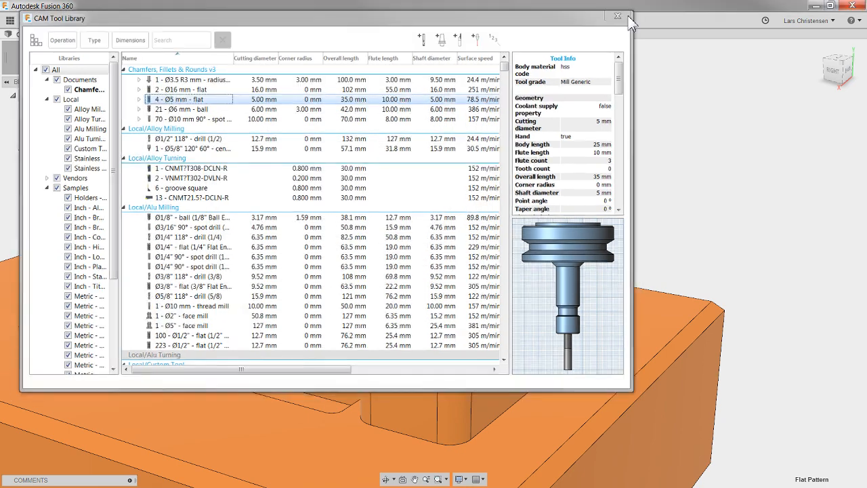
click(618, 16)
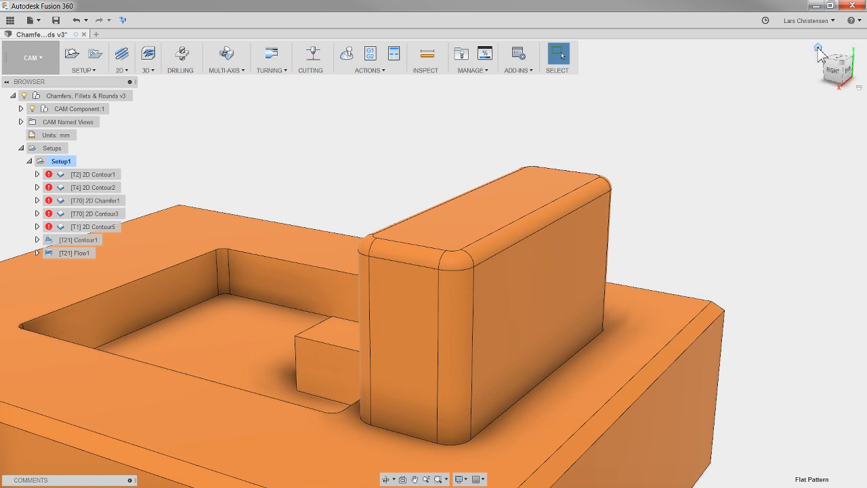
click(859, 20)
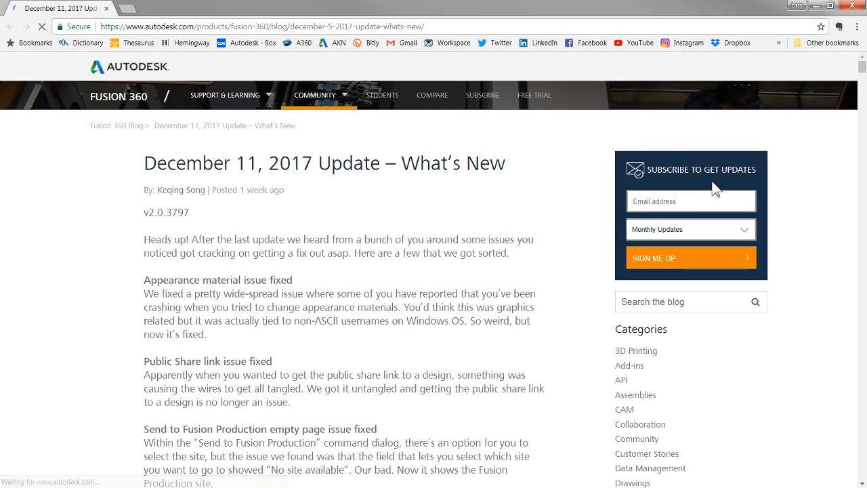
Scroll the December 11, 2017 What's New post down to its Simulation section on Nonlinear Static Stress reports.
scroll(down, 3)
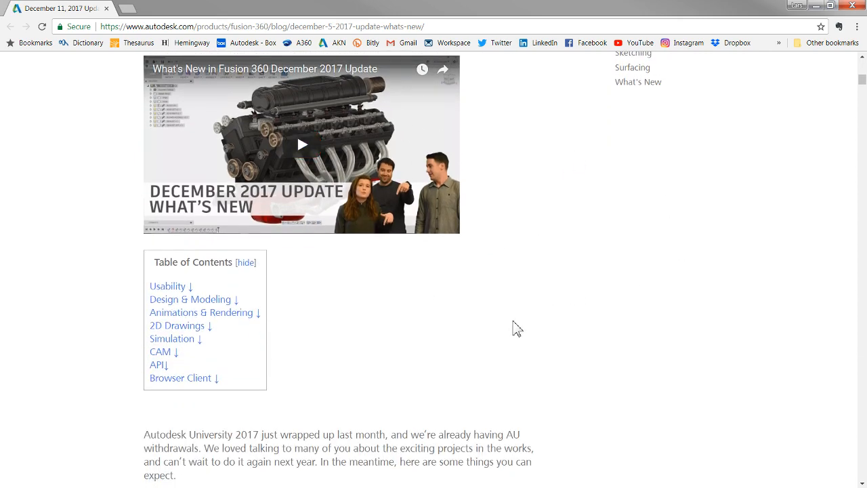
scroll(down, 3)
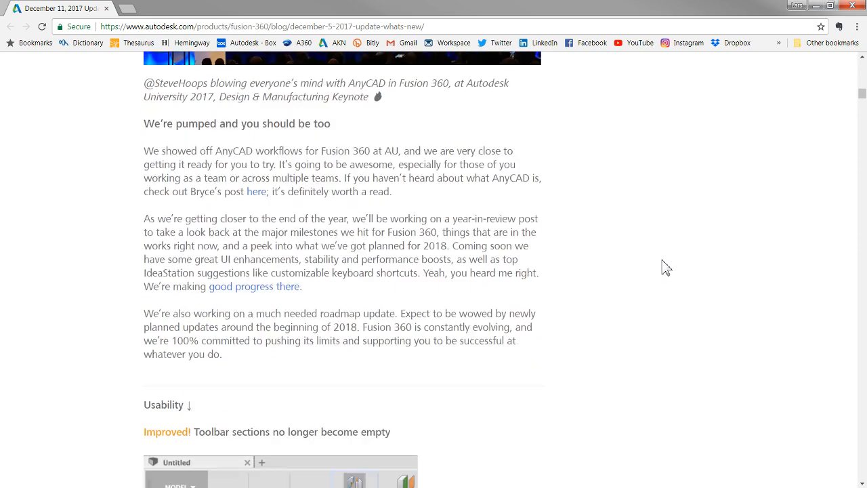
scroll(down, 3)
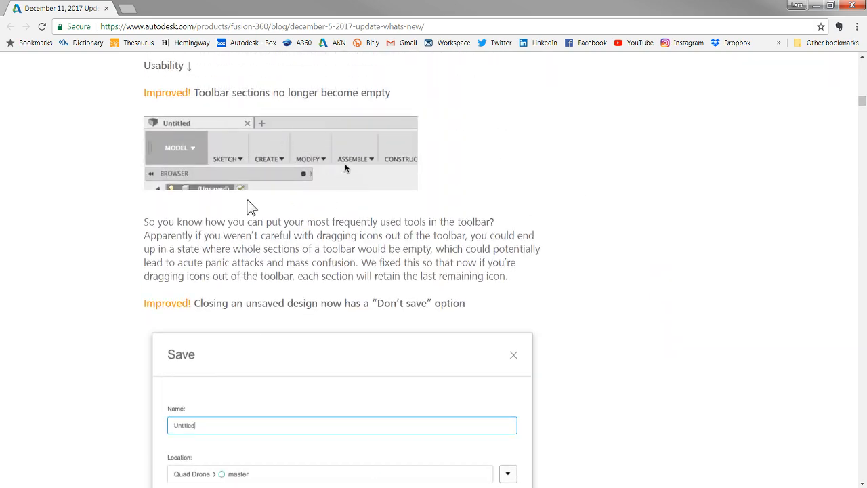
scroll(down, 3)
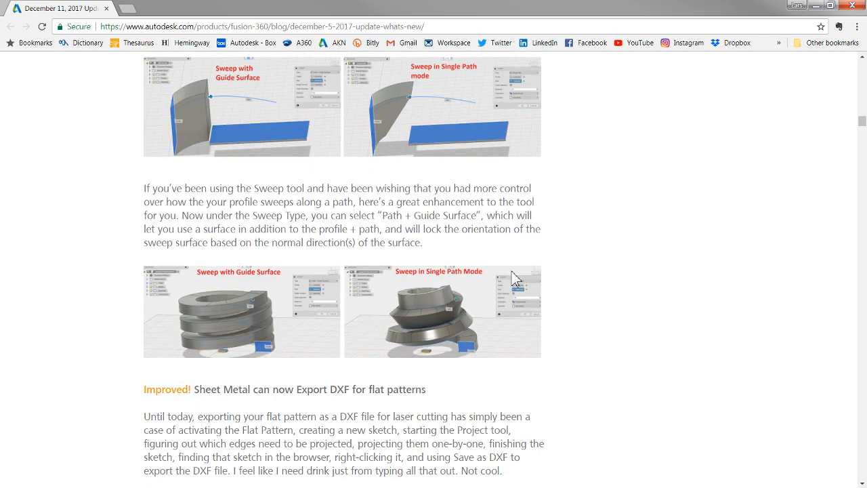
scroll(up, 3)
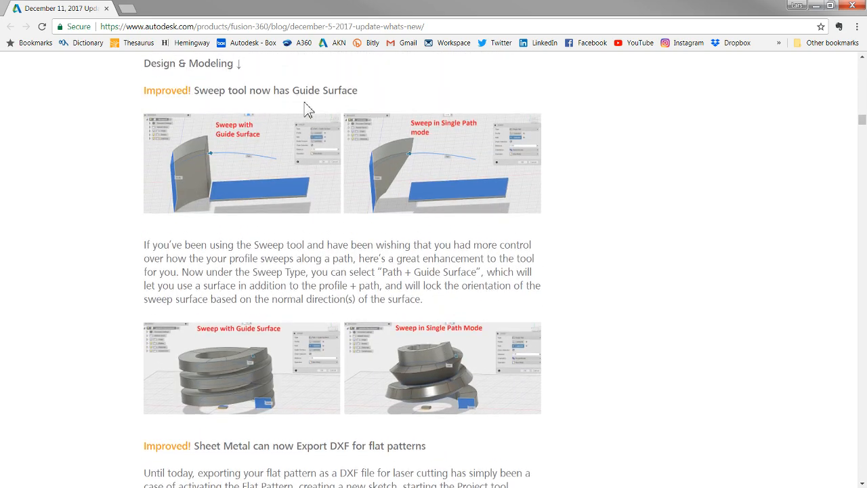
scroll(down, 3)
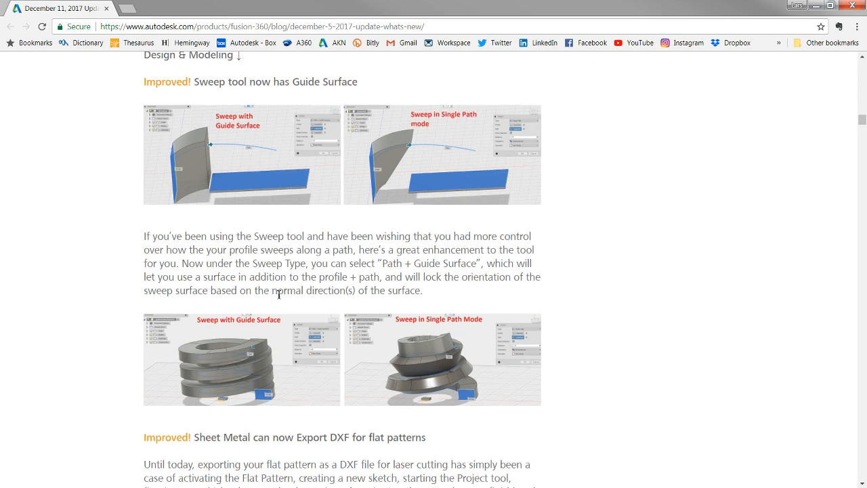
scroll(down, 3)
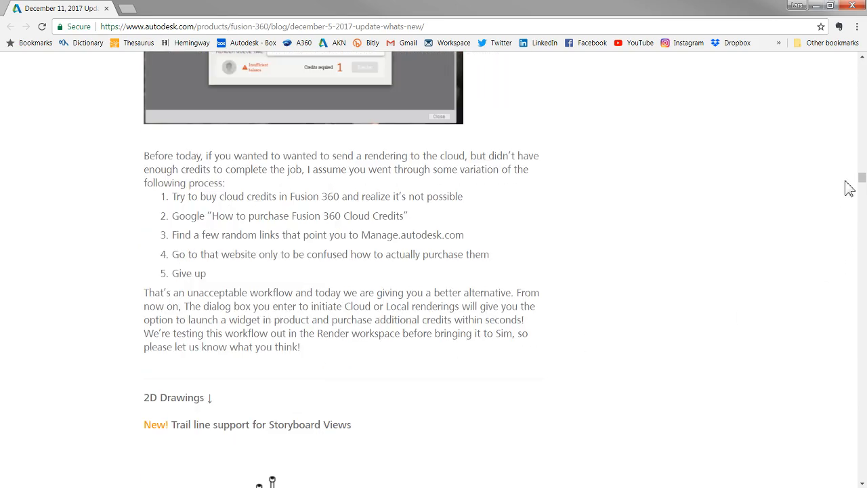
scroll(down, 3)
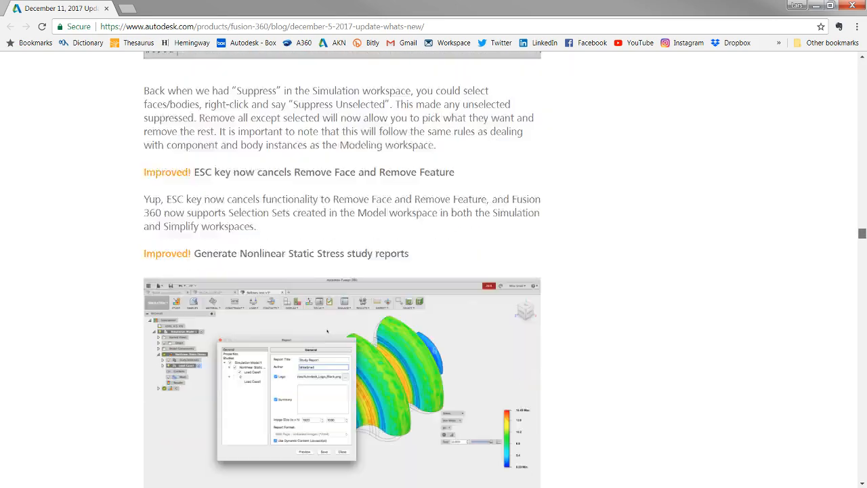
scroll(down, 3)
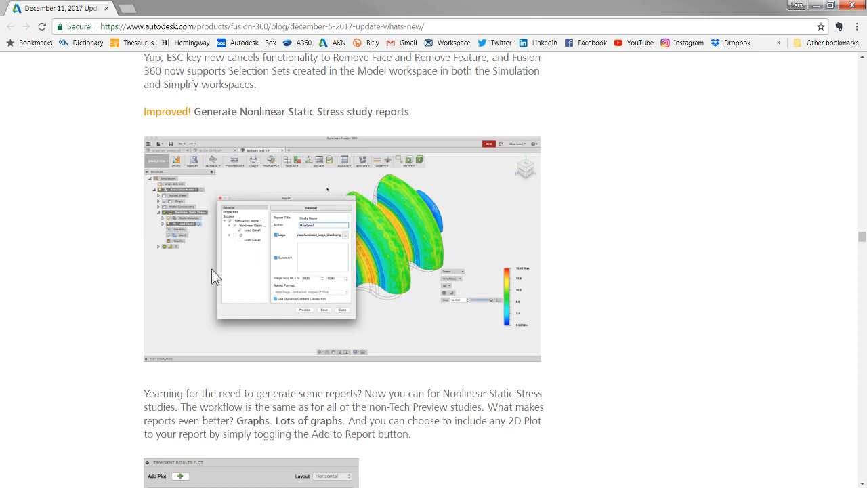
scroll(down, 3)
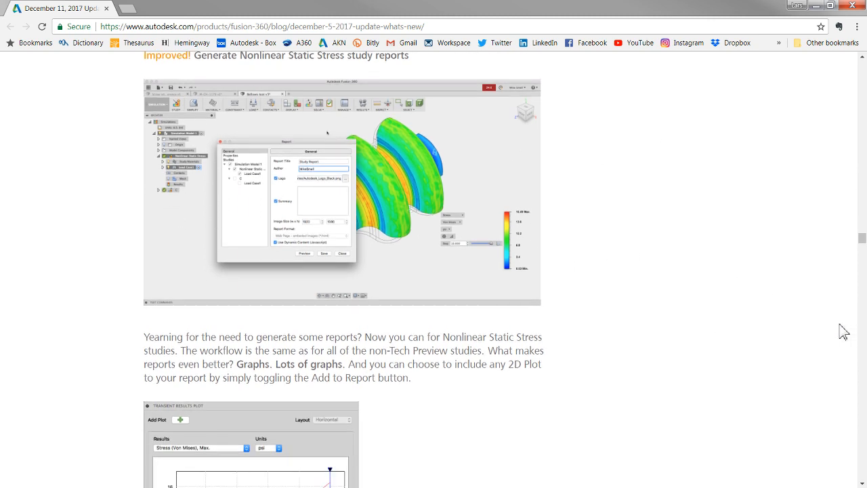